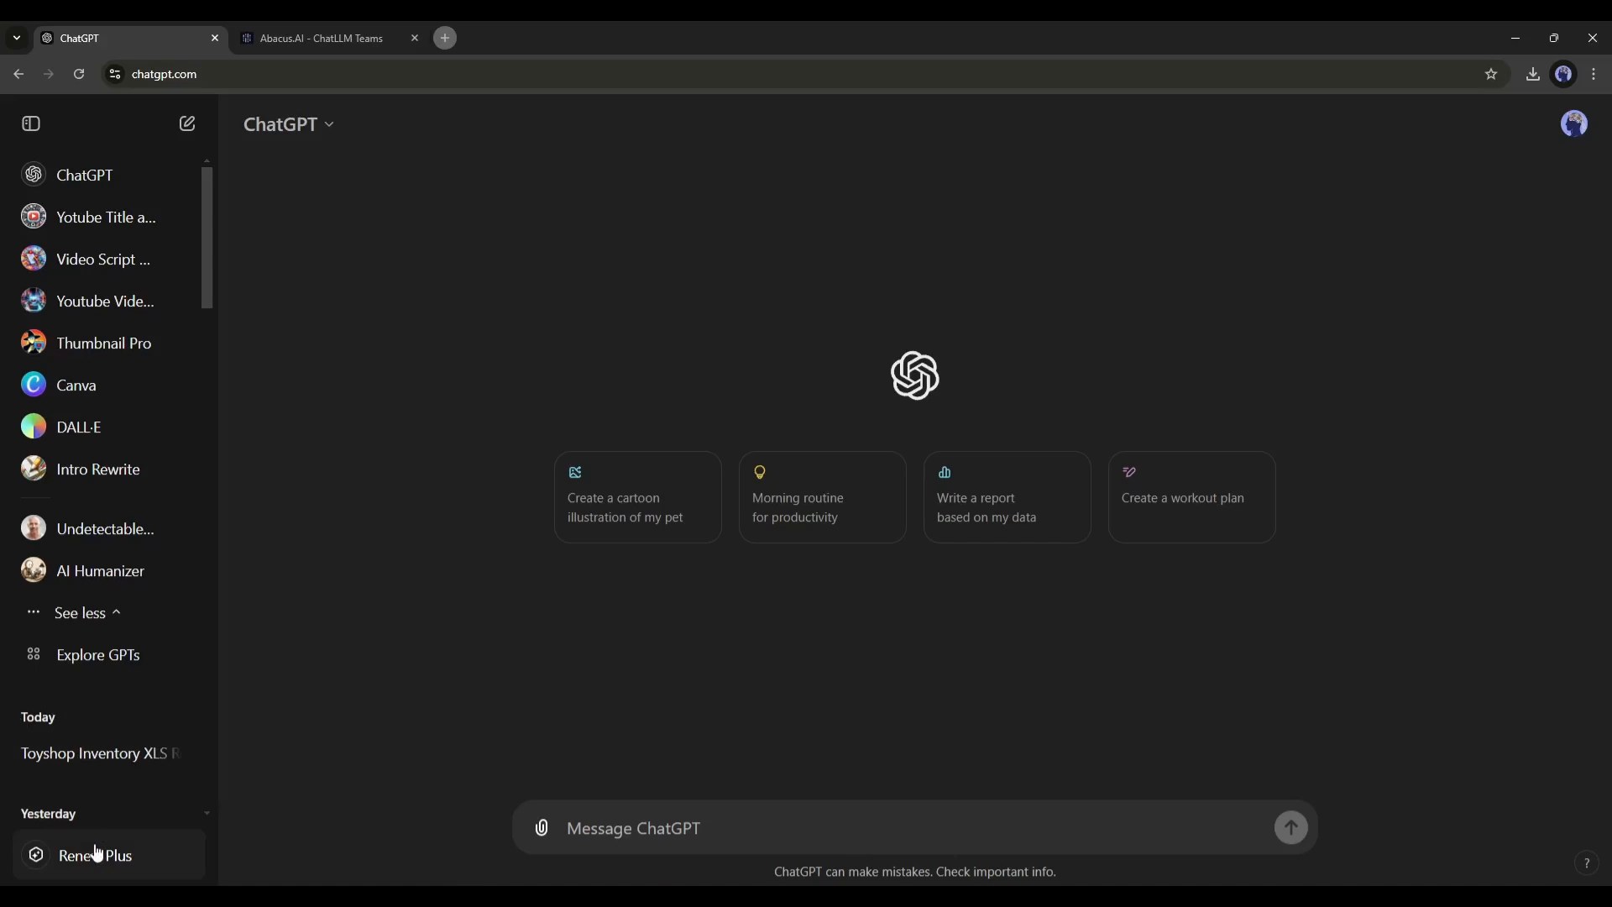
Bring up ChatGPT's Upgrade your plan page via 'Renew Plus' in the sidebar
{"action": "left_click", "coordinate": [94, 855]}
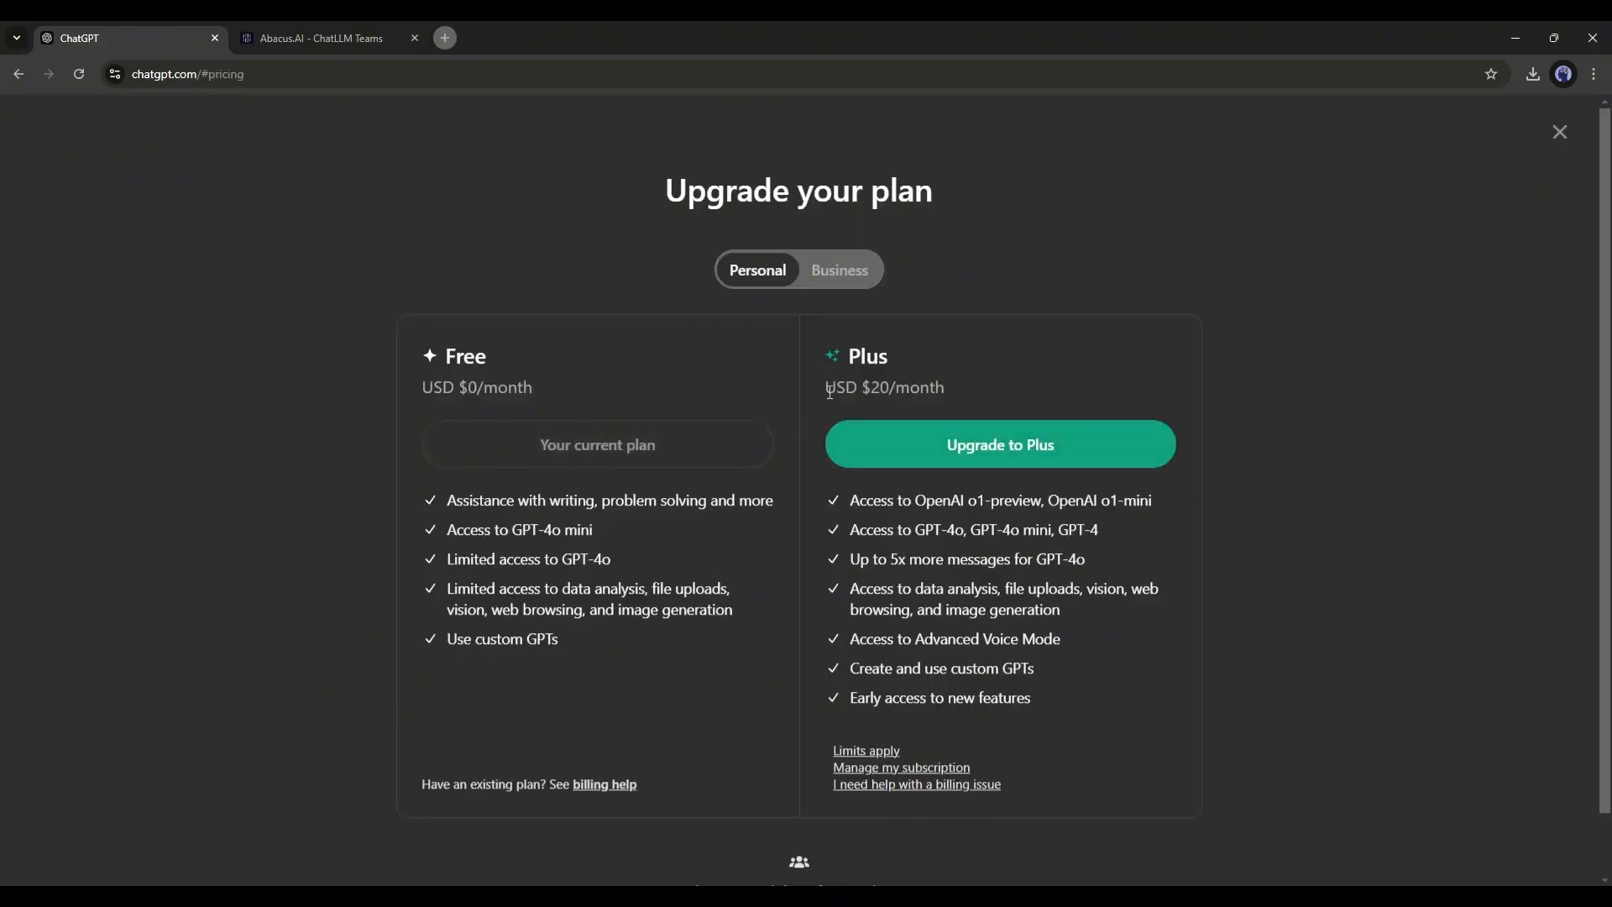
{"action": "mouse_move", "coordinate": [855, 450]}
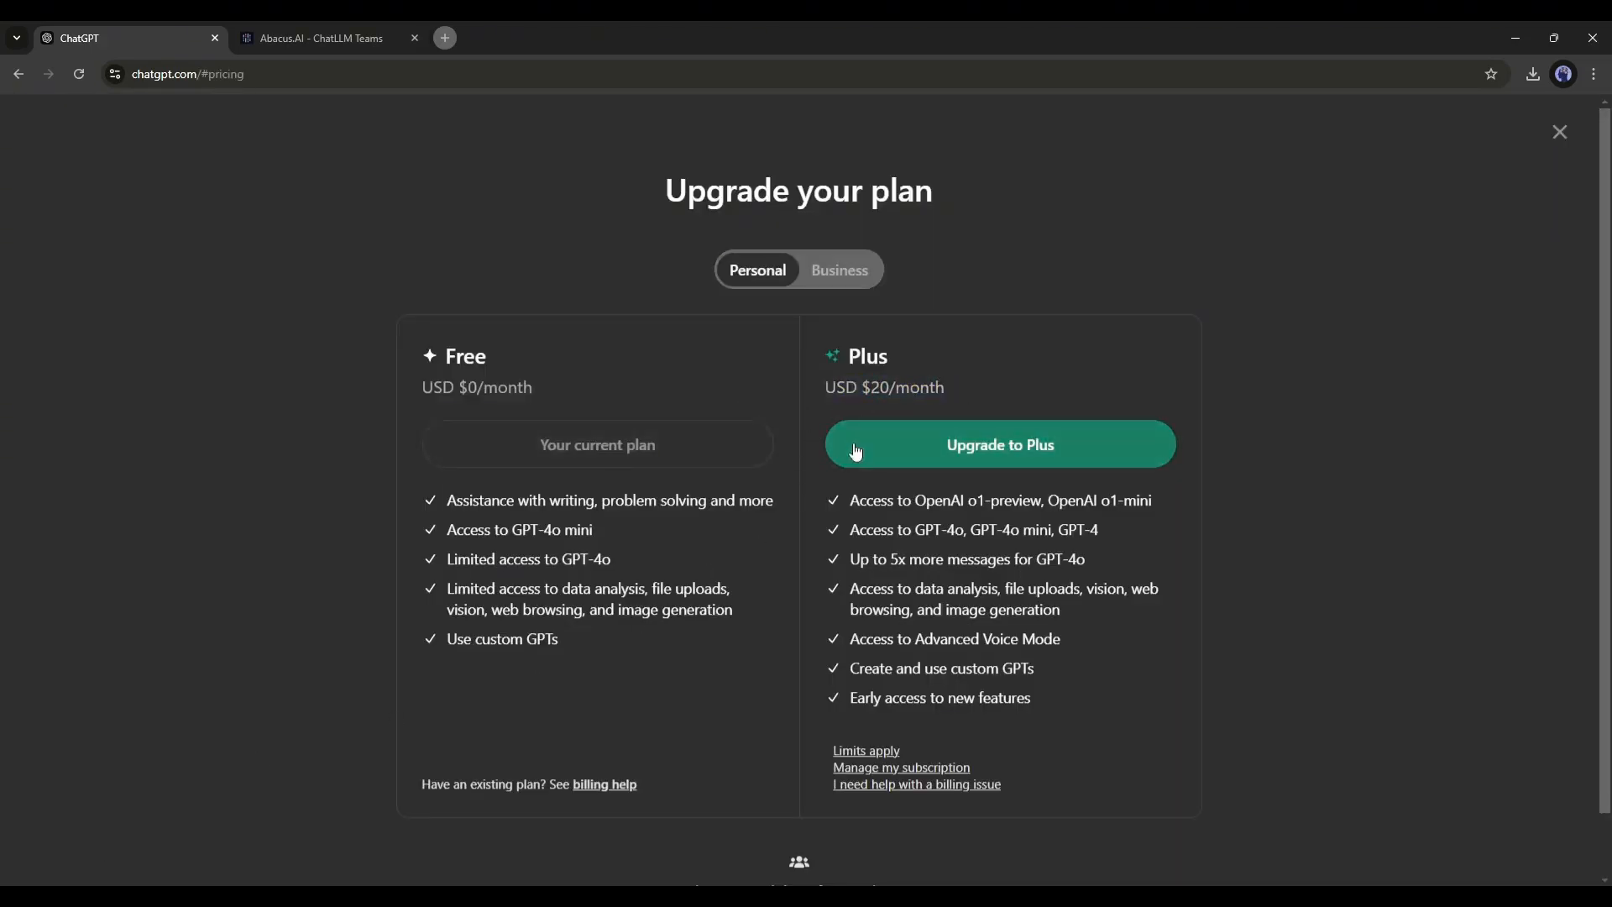
Review the ChatLLM Teams product page down to its footer, then enter the chat app
{"action": "left_click", "coordinate": [319, 39]}
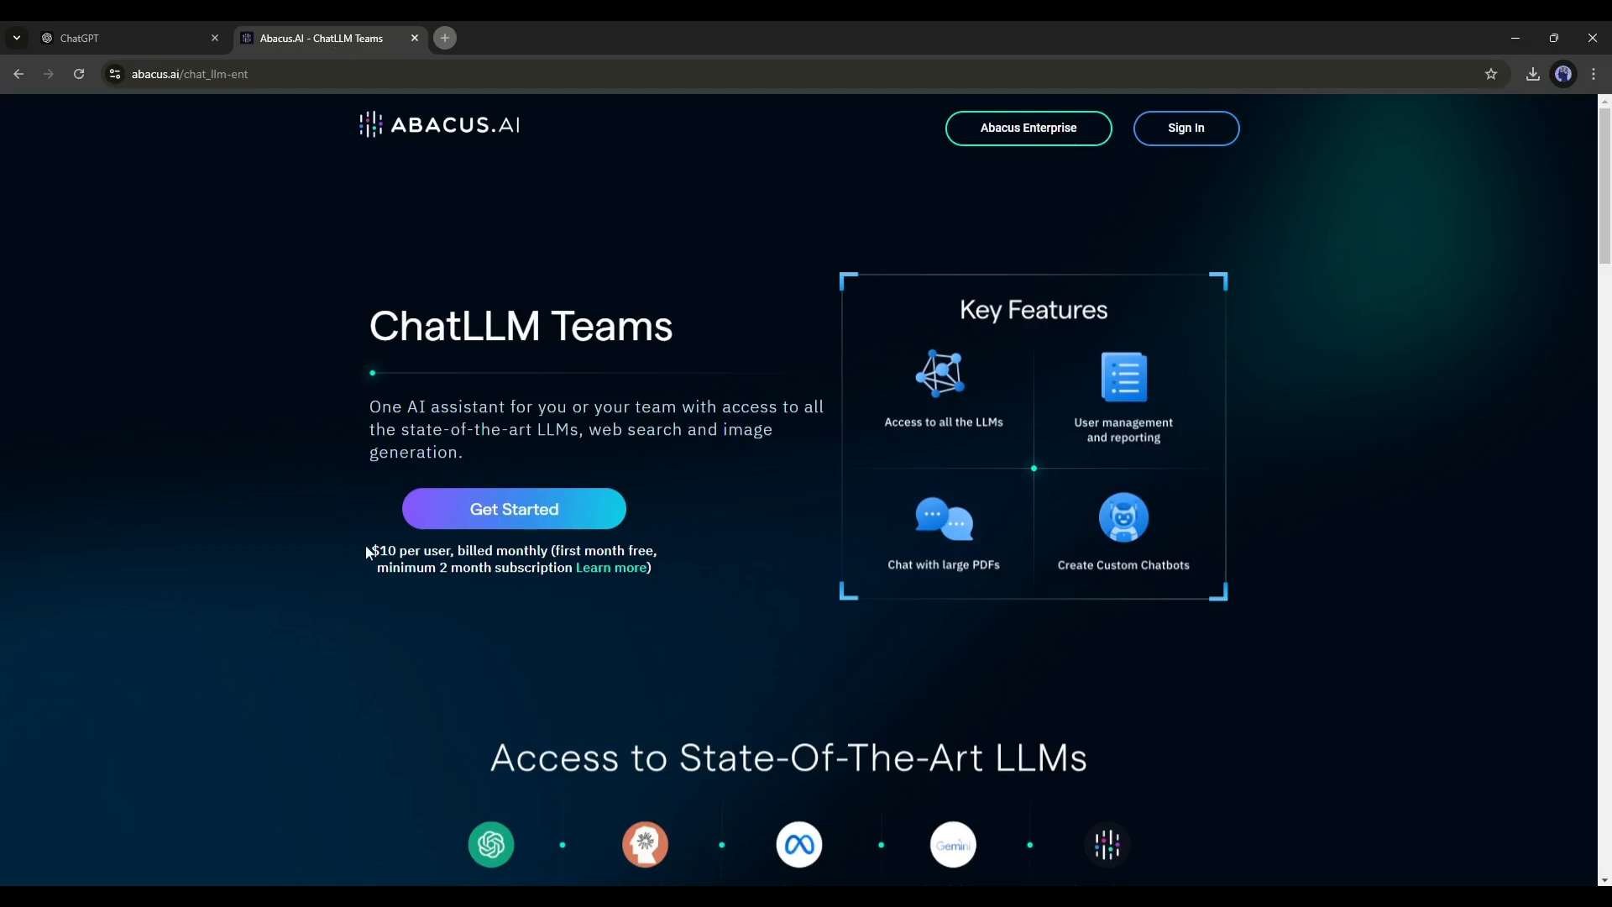
{"action": "scroll", "scroll_direction": "down", "scroll_amount": 3}
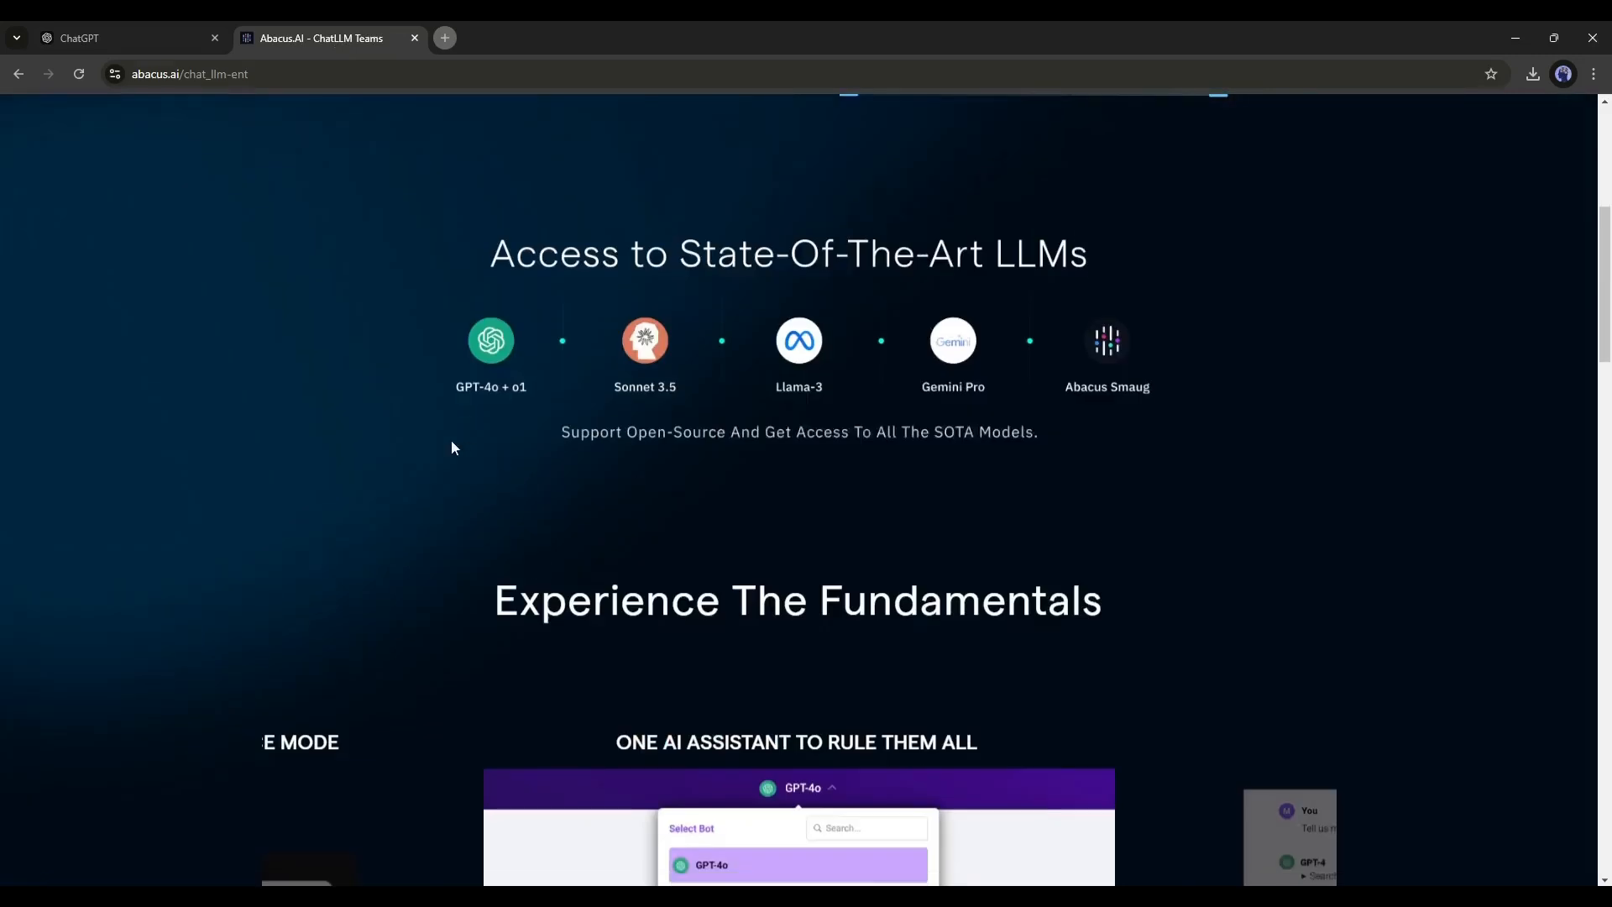
{"action": "scroll", "scroll_direction": "down", "scroll_amount": 3}
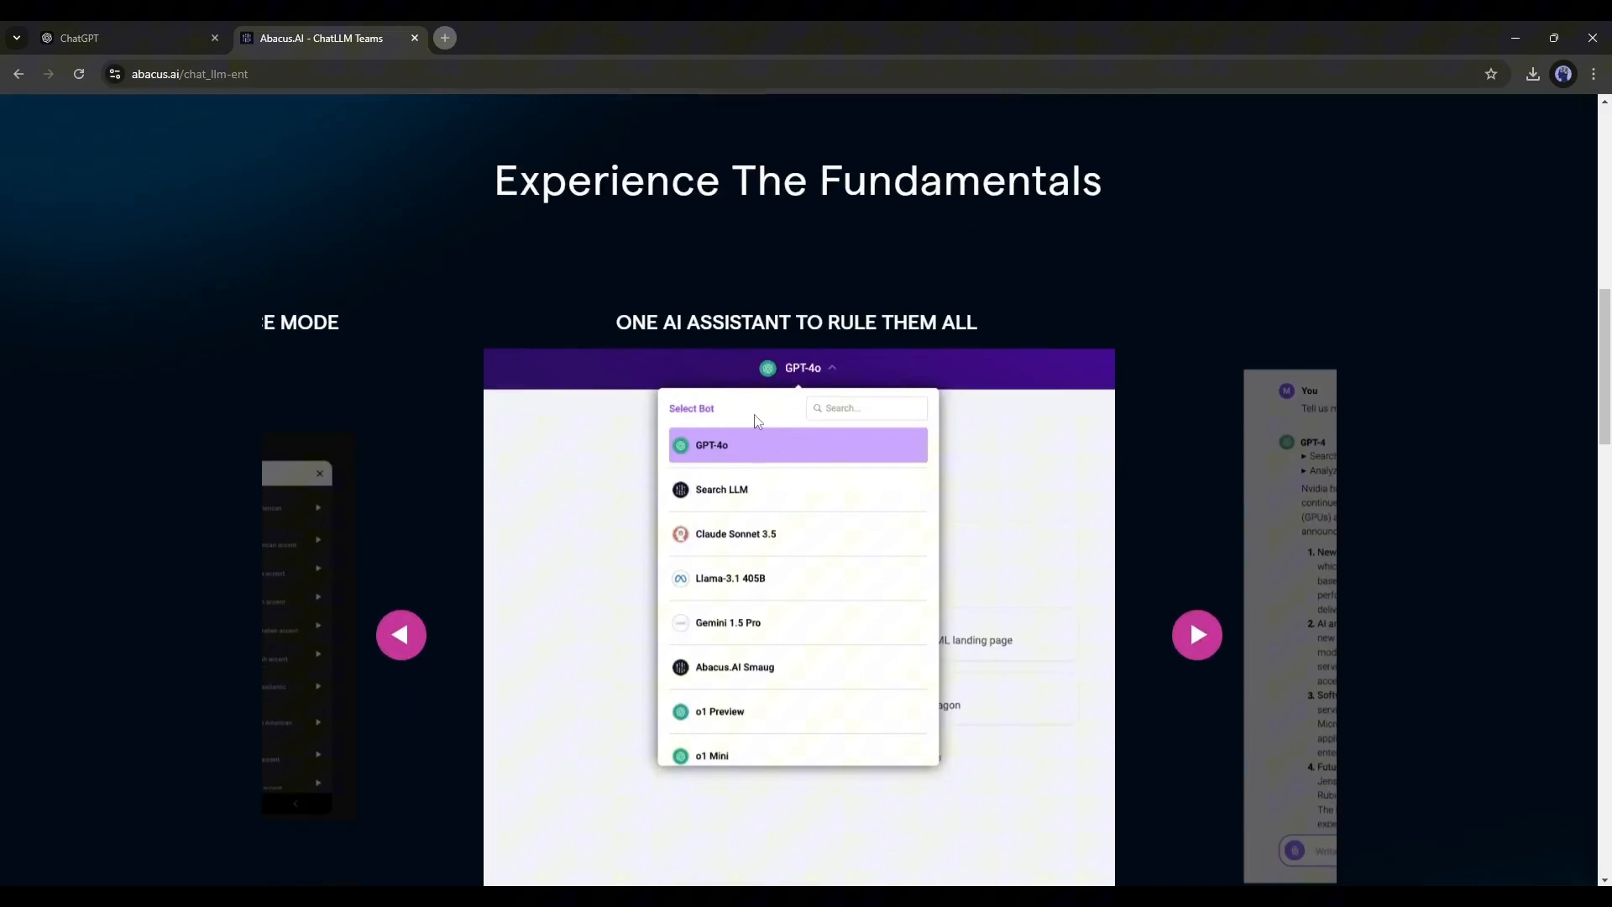
{"action": "scroll", "scroll_direction": "down", "scroll_amount": 3}
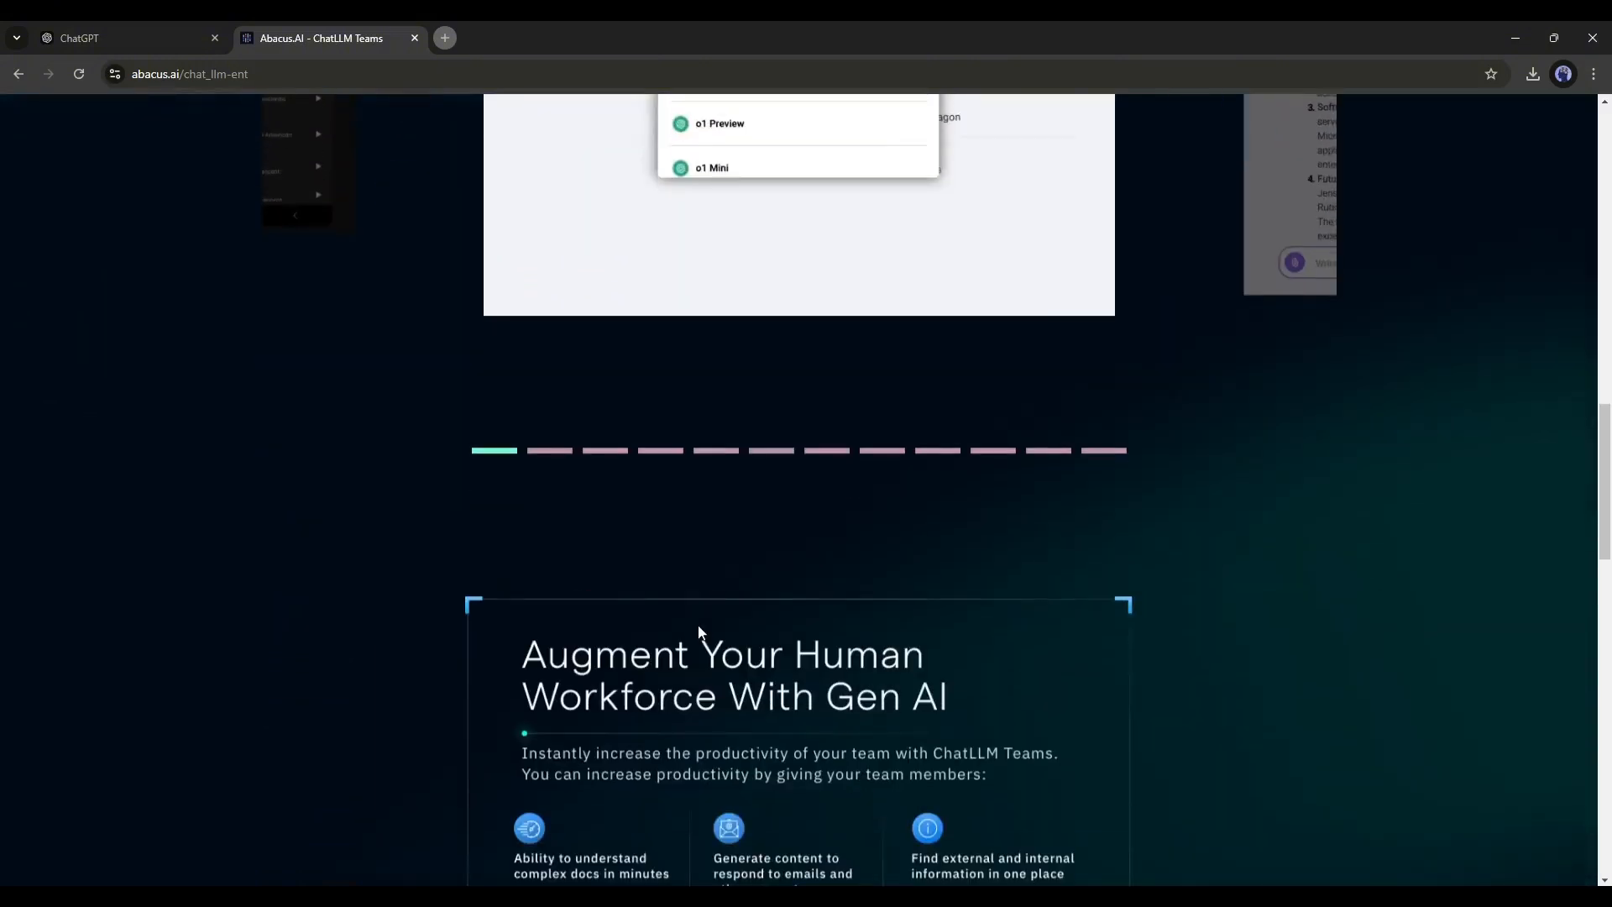
{"action": "scroll", "scroll_direction": "down", "scroll_amount": 3}
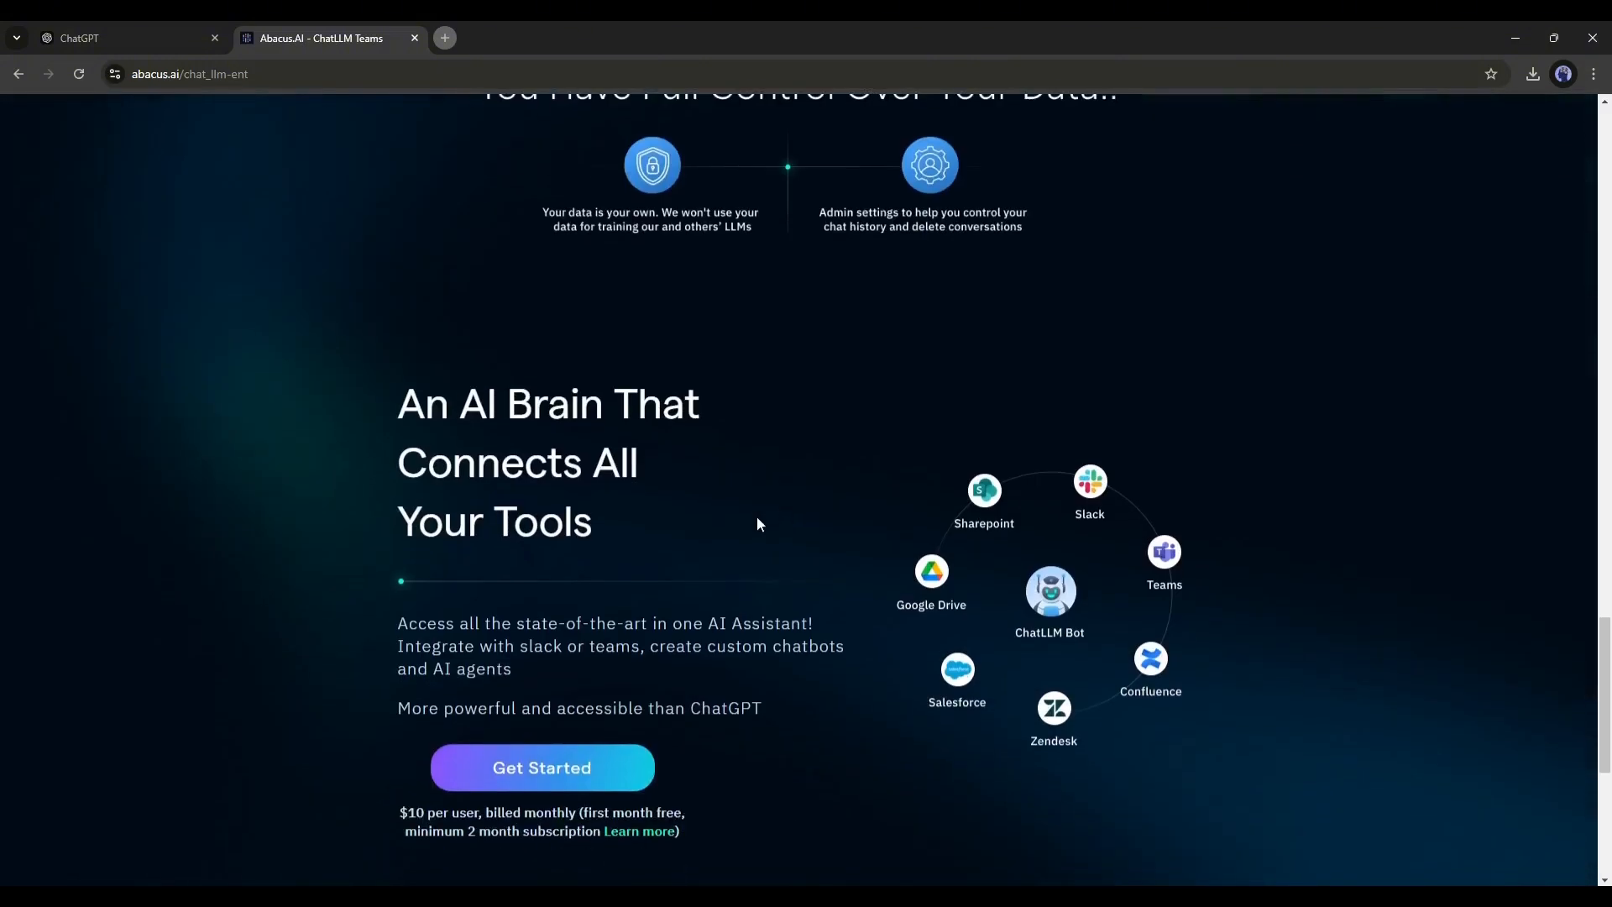
{"action": "scroll", "scroll_direction": "down", "scroll_amount": 3}
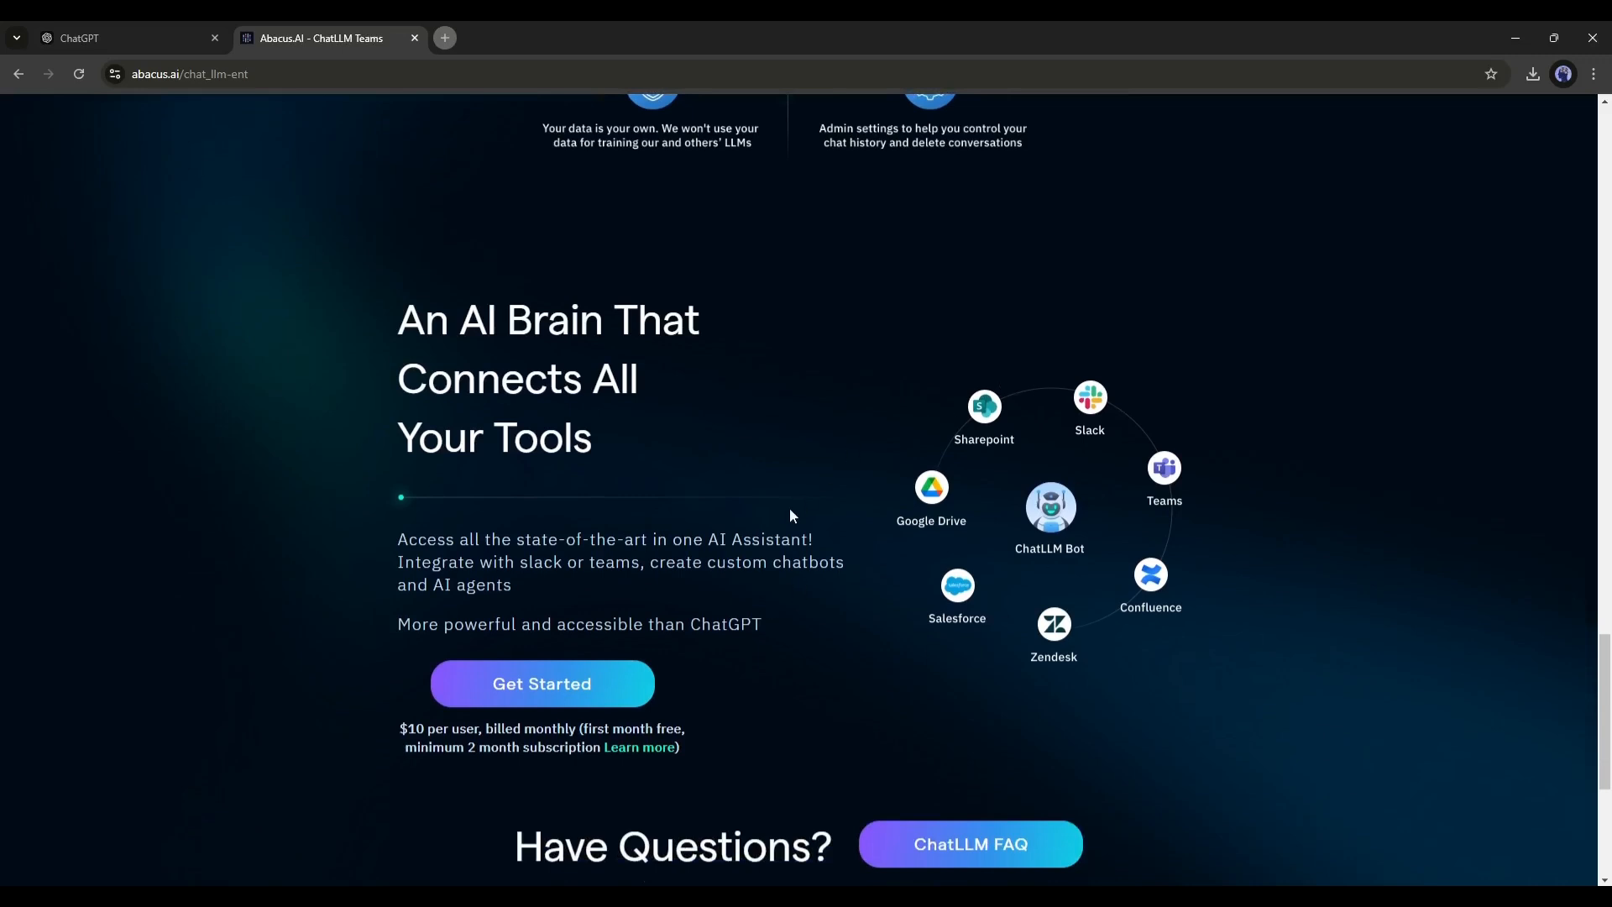
{"action": "scroll", "scroll_direction": "down", "scroll_amount": 3}
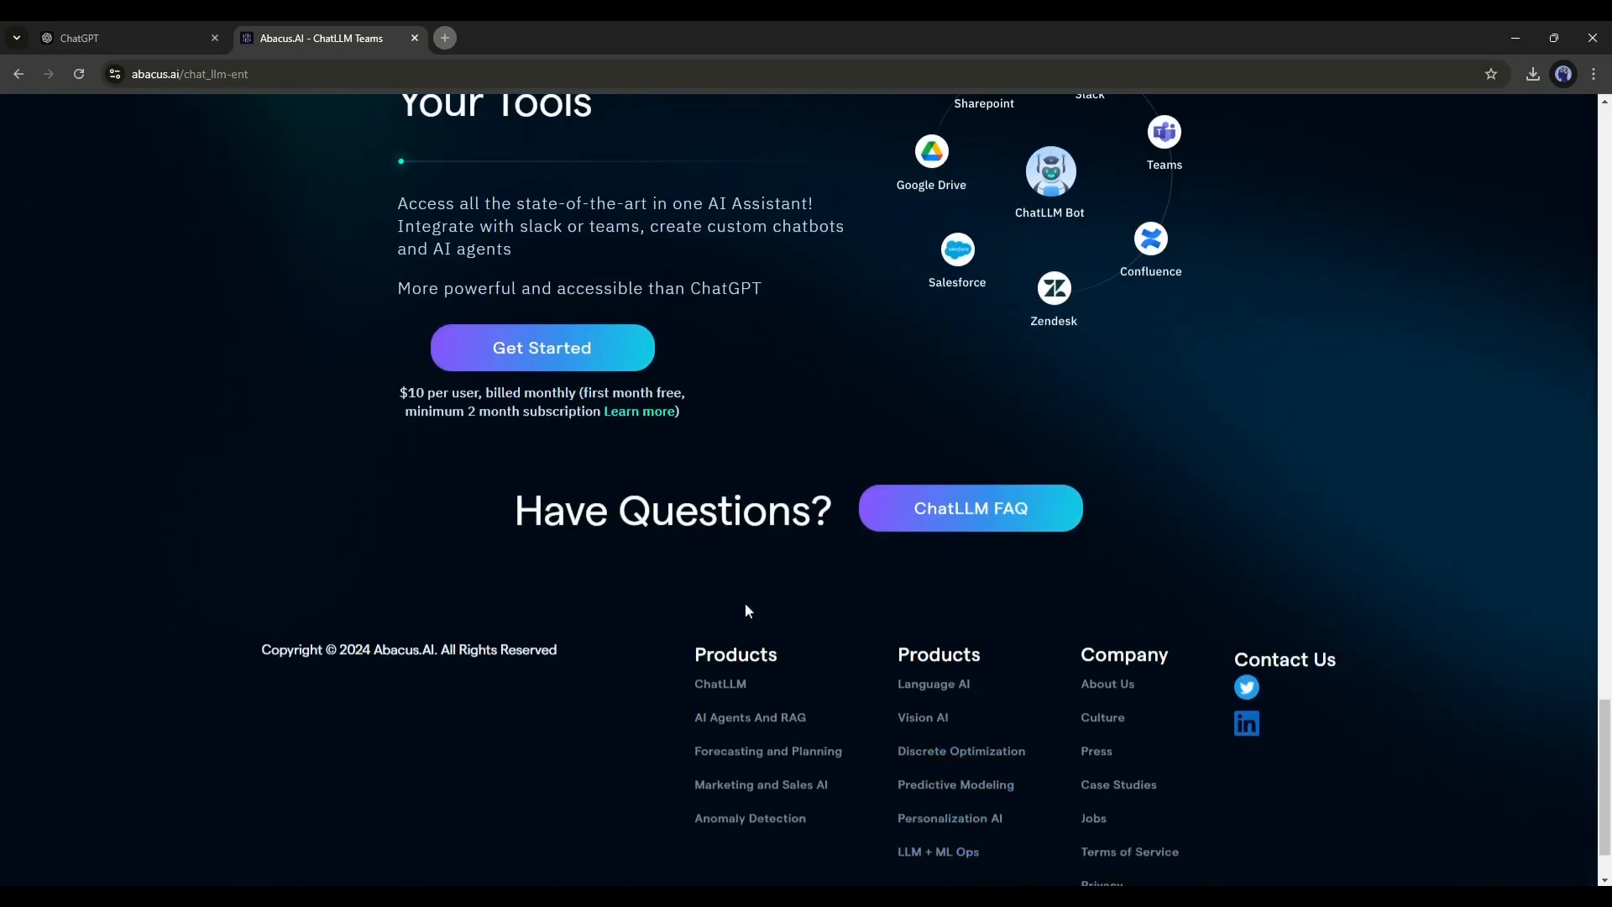
{"action": "left_click", "coordinate": [541, 348]}
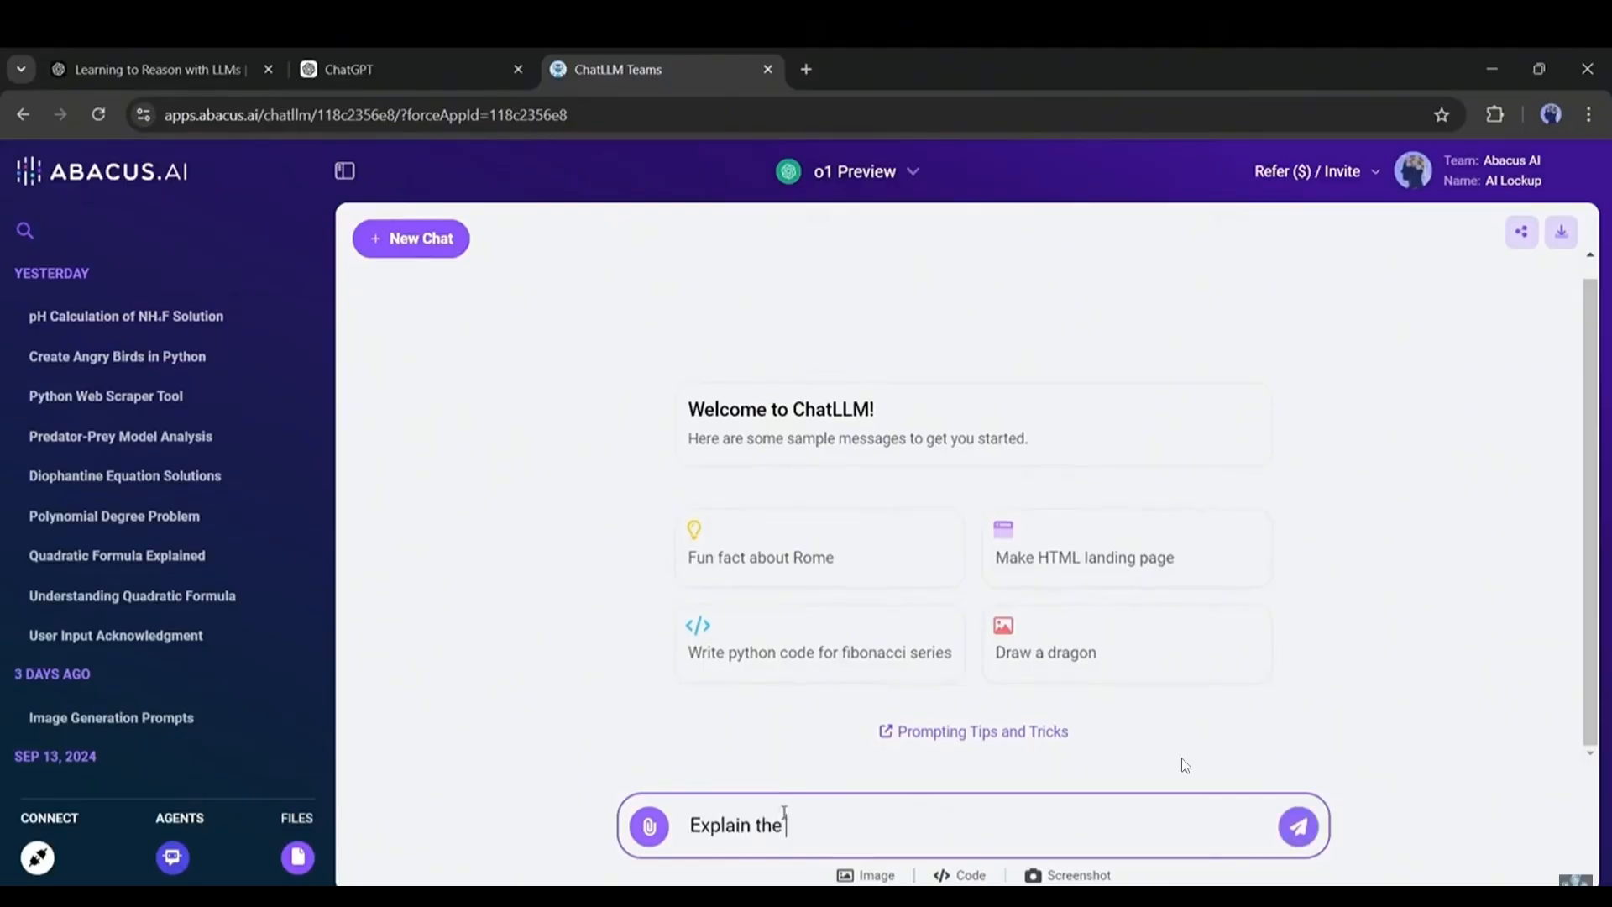
Start a prompt beginning 'Explain the' for the o1 Preview model in the message box
{"action": "left_click", "coordinate": [1297, 826]}
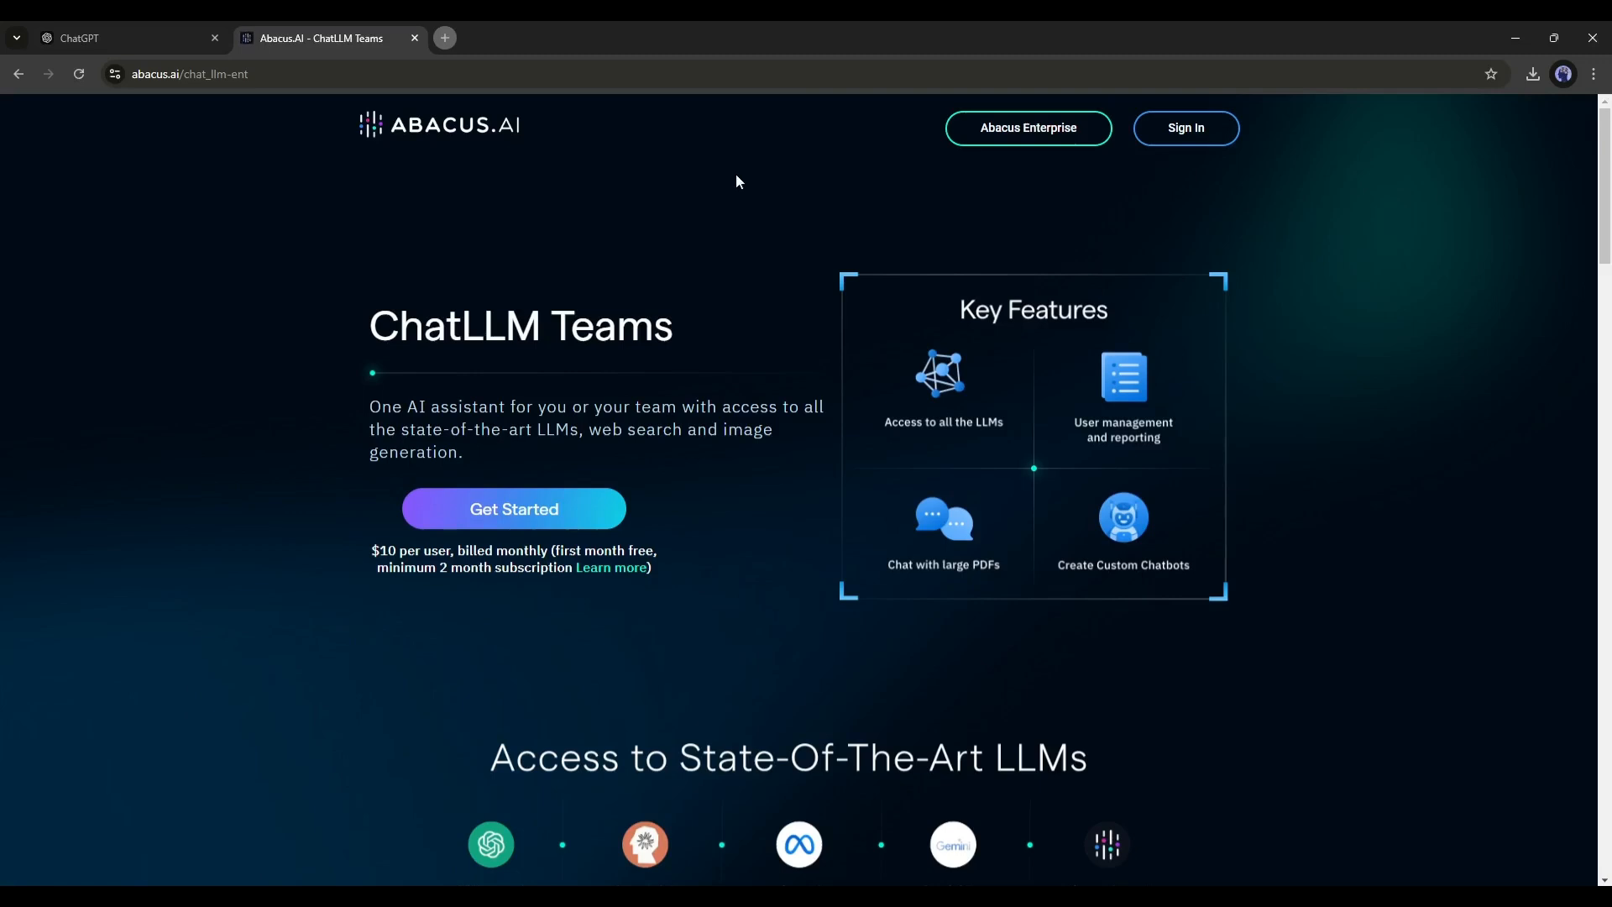
{"action": "mouse_move", "coordinate": [544, 388]}
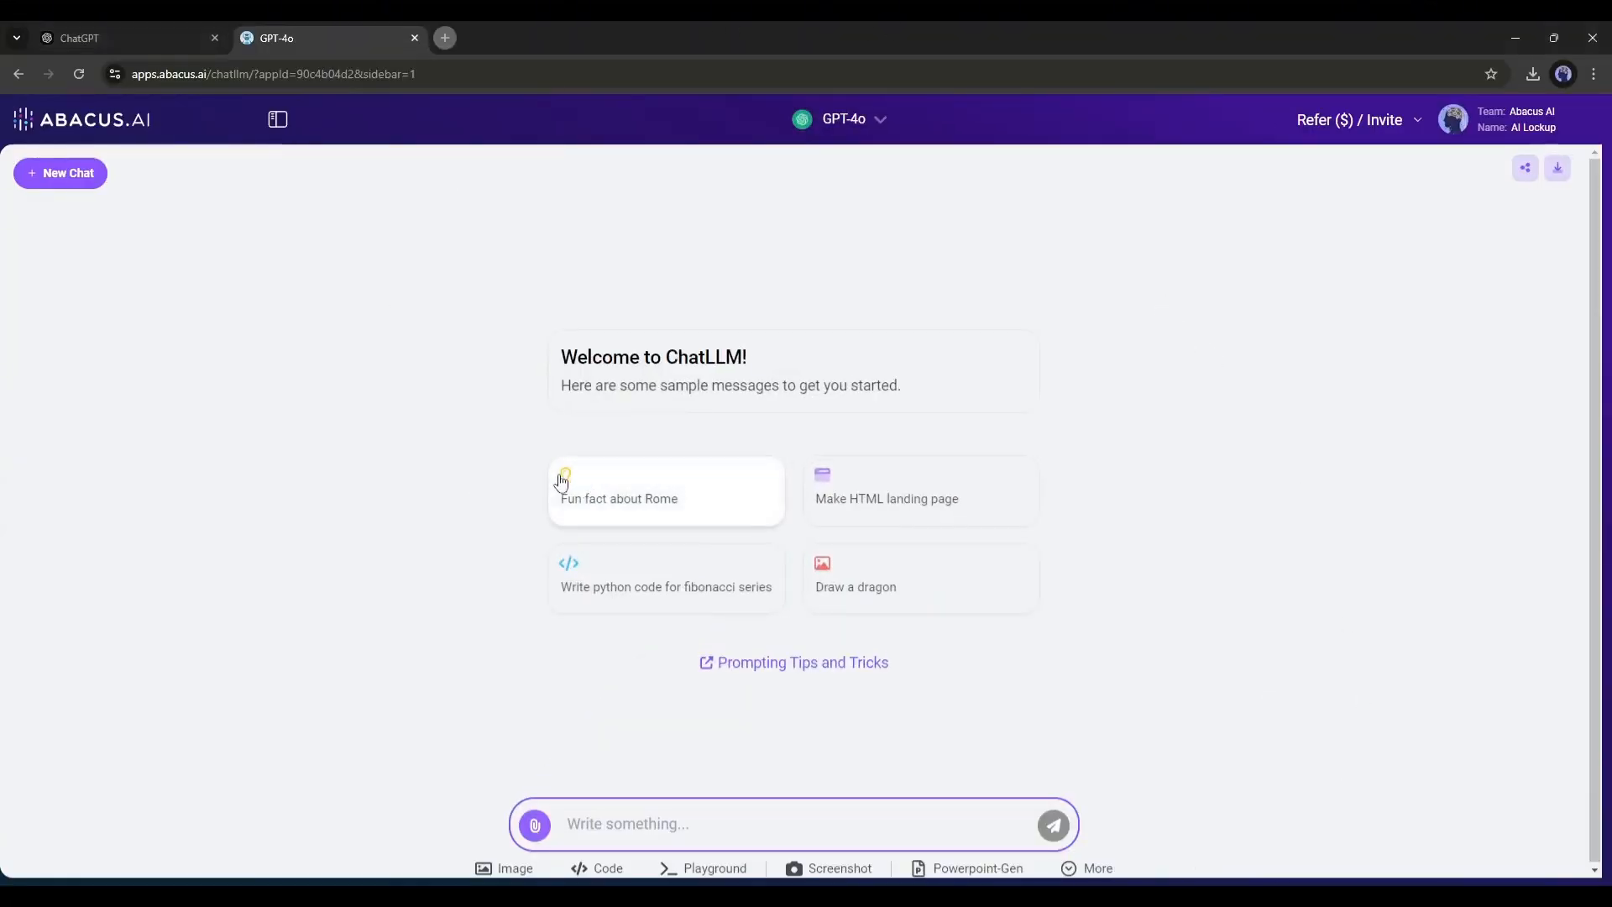
{"action": "mouse_move", "coordinate": [1192, 189]}
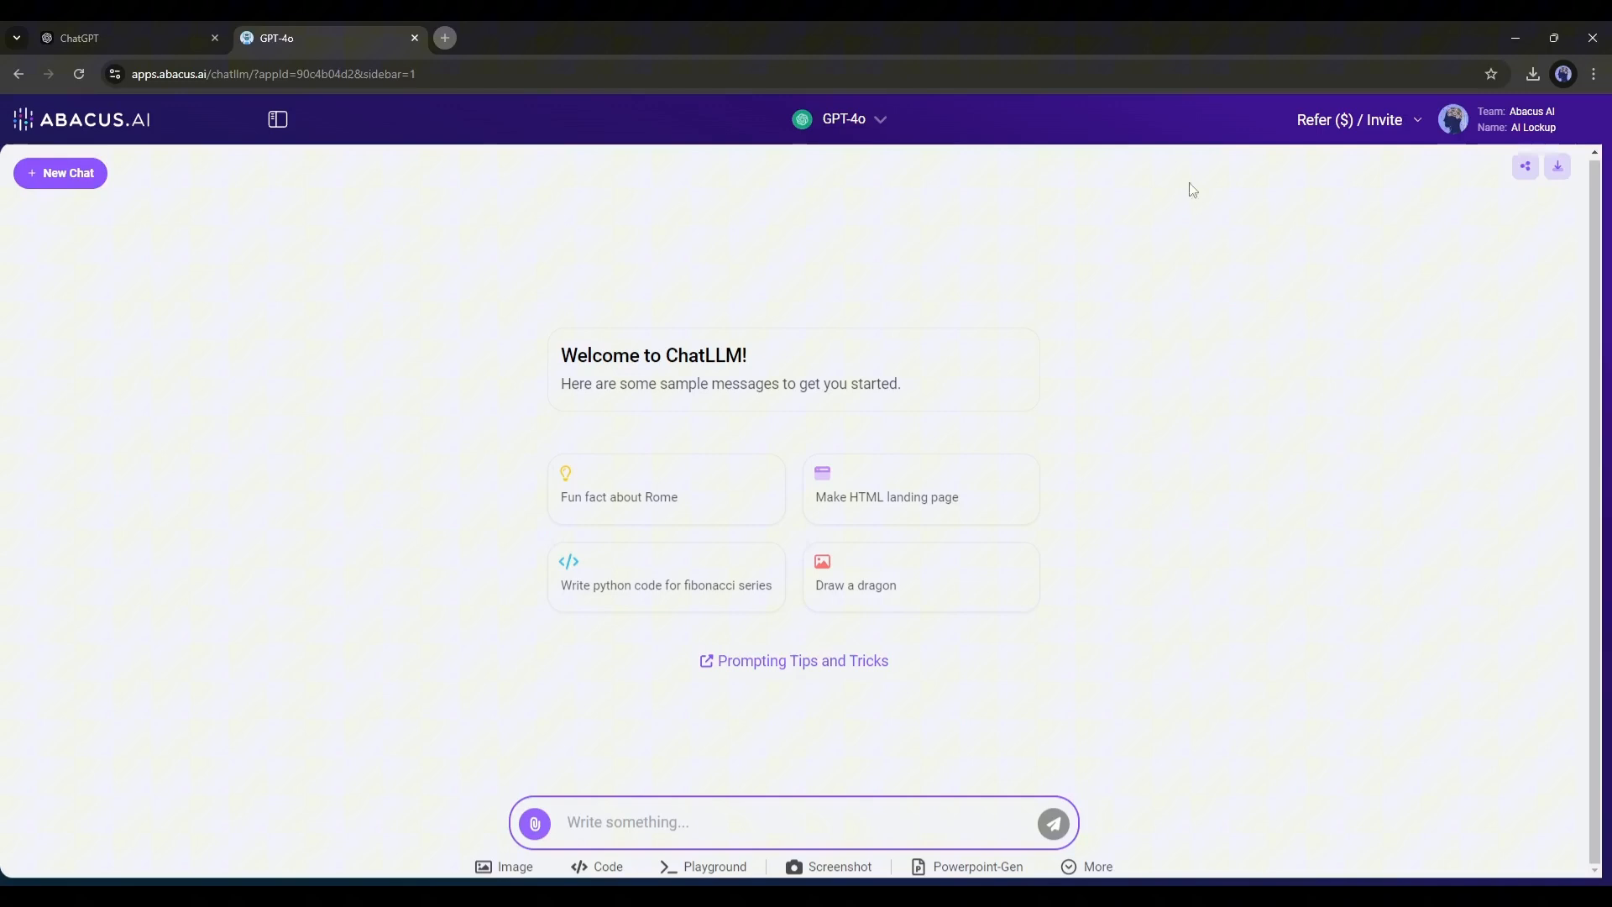
{"action": "mouse_move", "coordinate": [816, 122]}
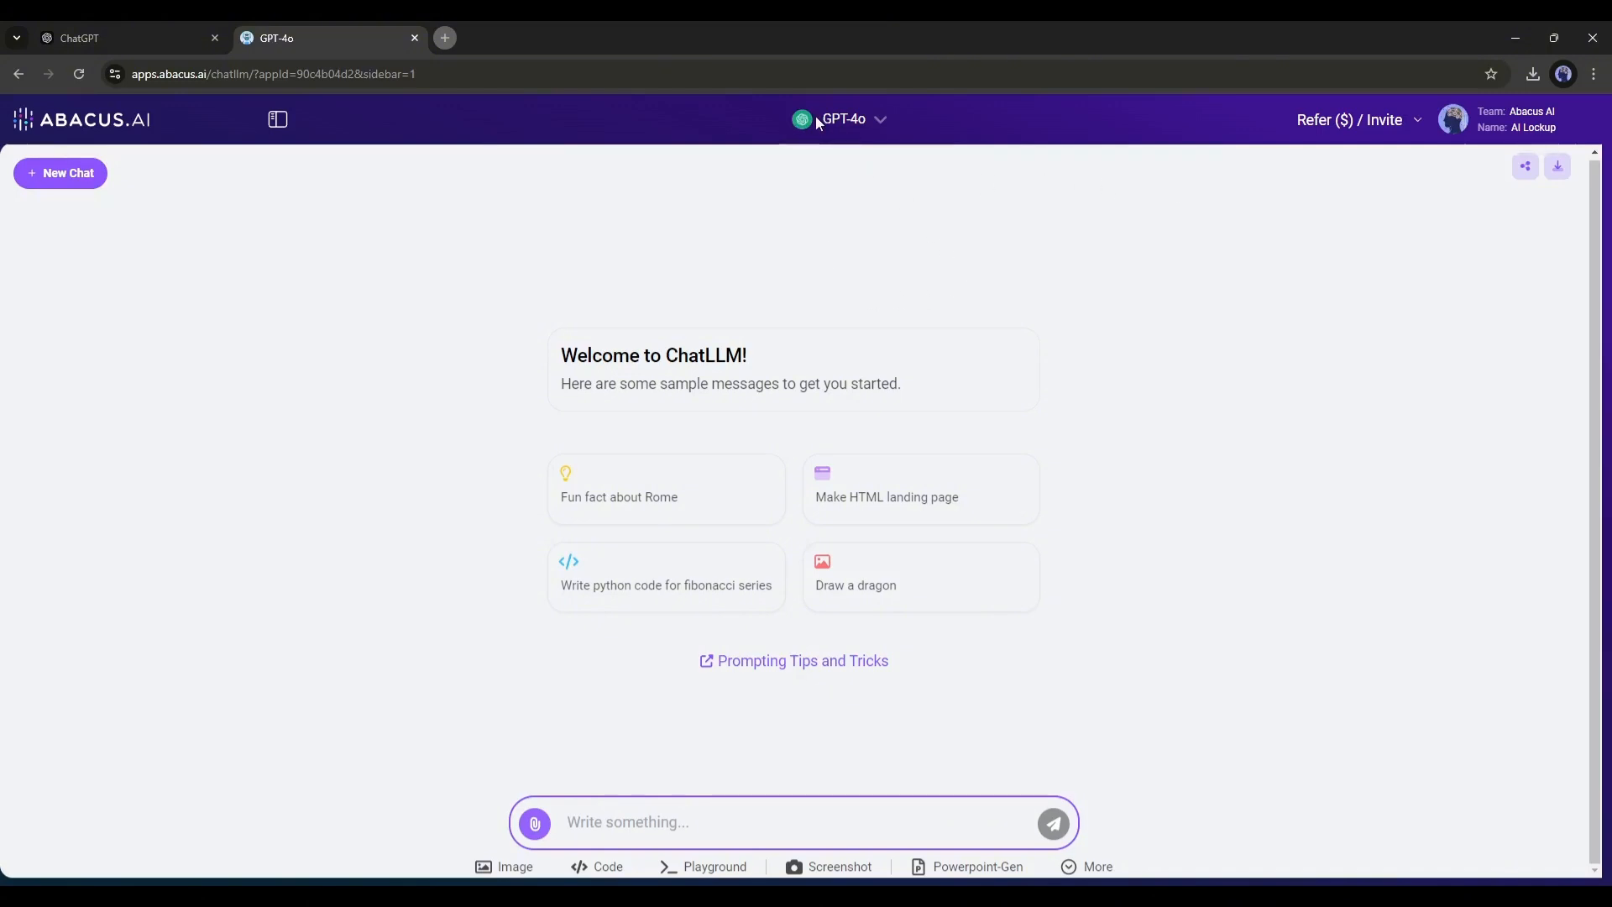
Select the SearchLLM web search bot from the bot and model list
{"action": "left_click", "coordinate": [878, 119]}
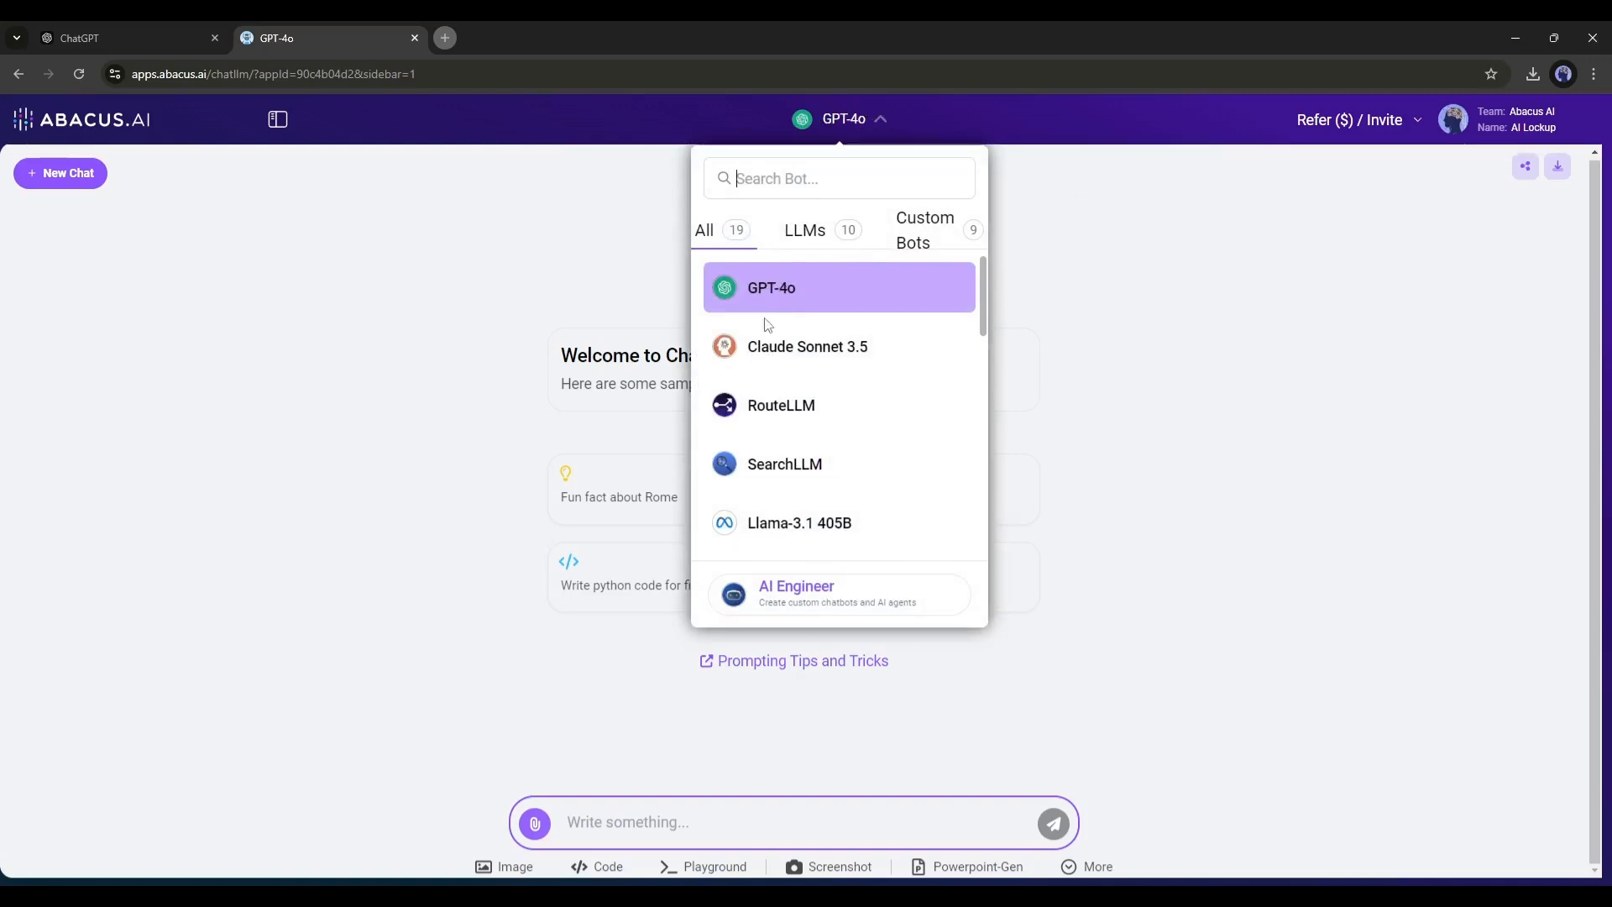
{"action": "scroll", "scroll_direction": "down", "scroll_amount": 3}
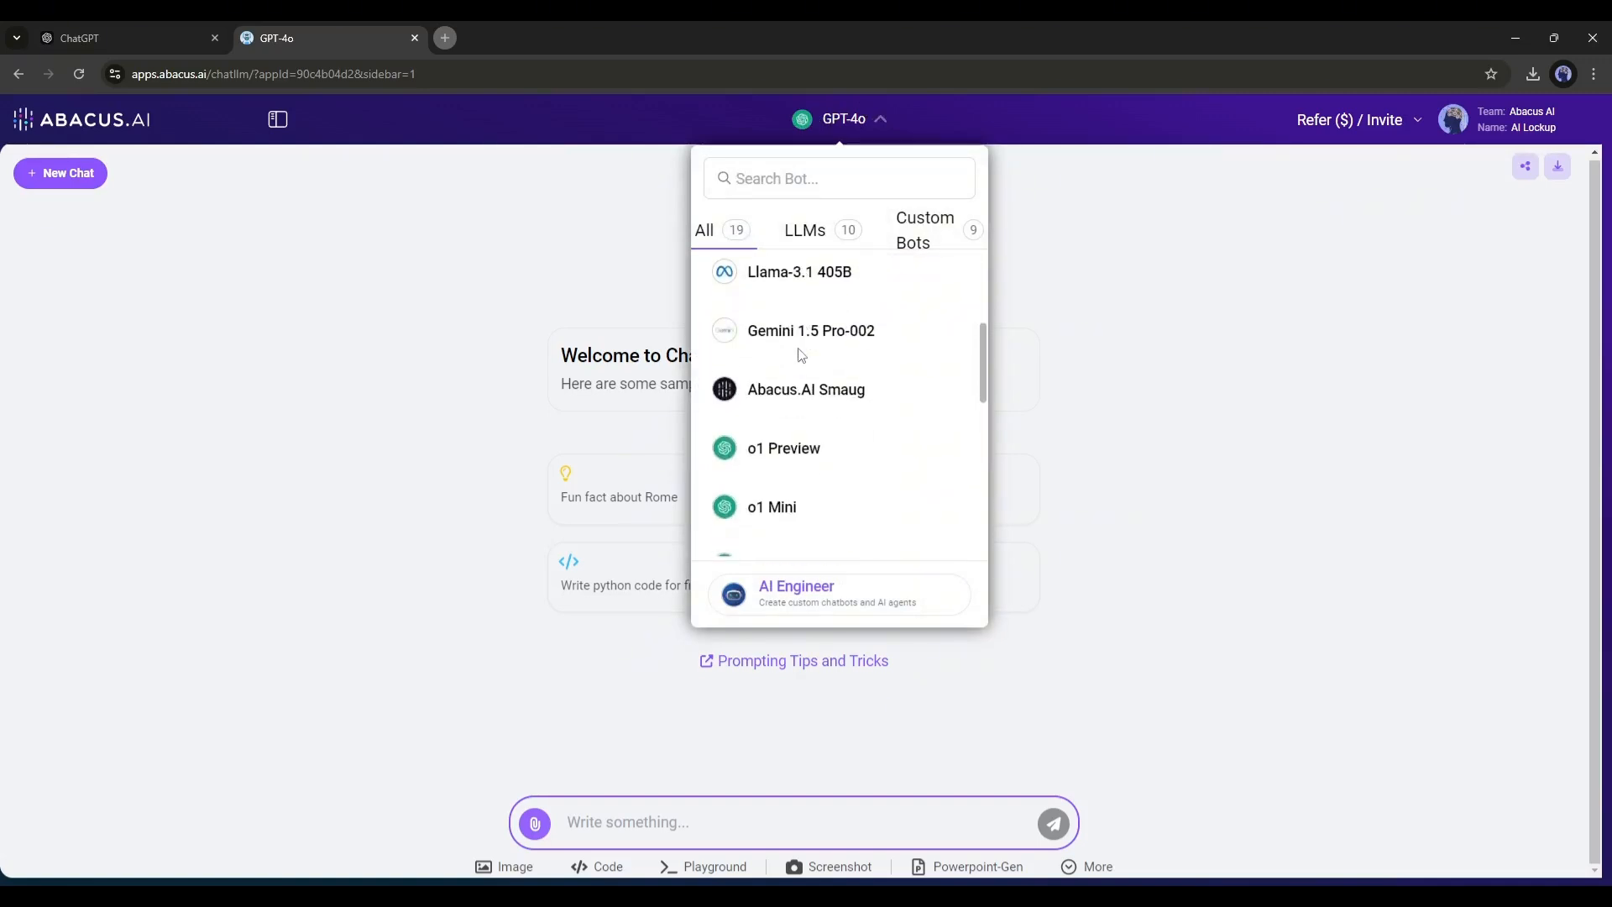
{"action": "mouse_move", "coordinate": [809, 331]}
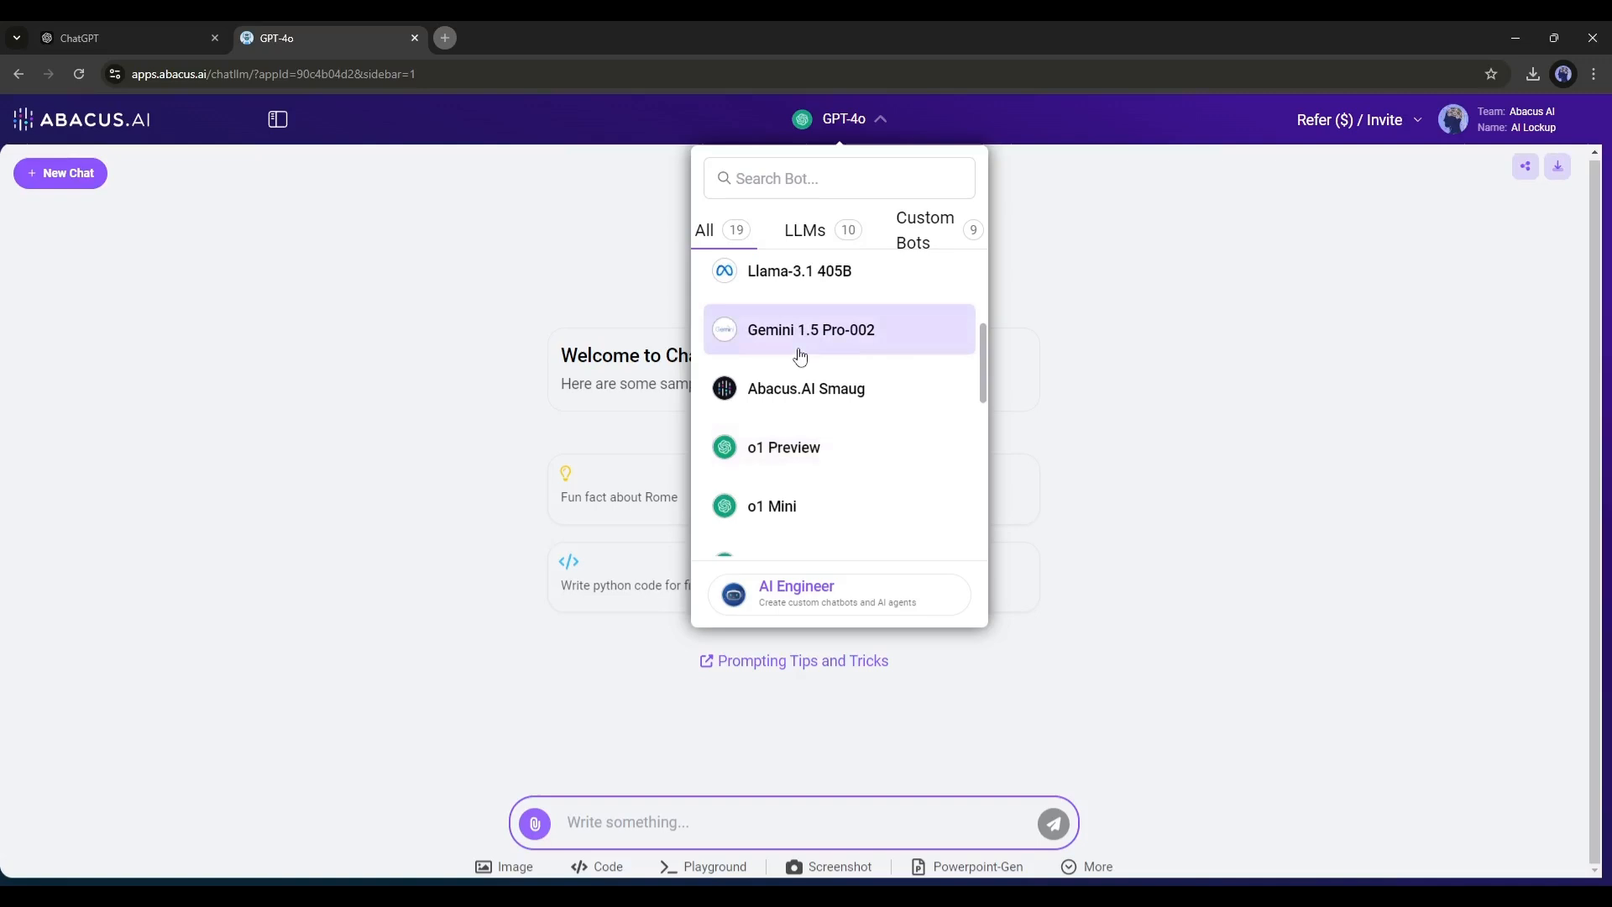
{"action": "scroll", "scroll_direction": "up", "scroll_amount": 3}
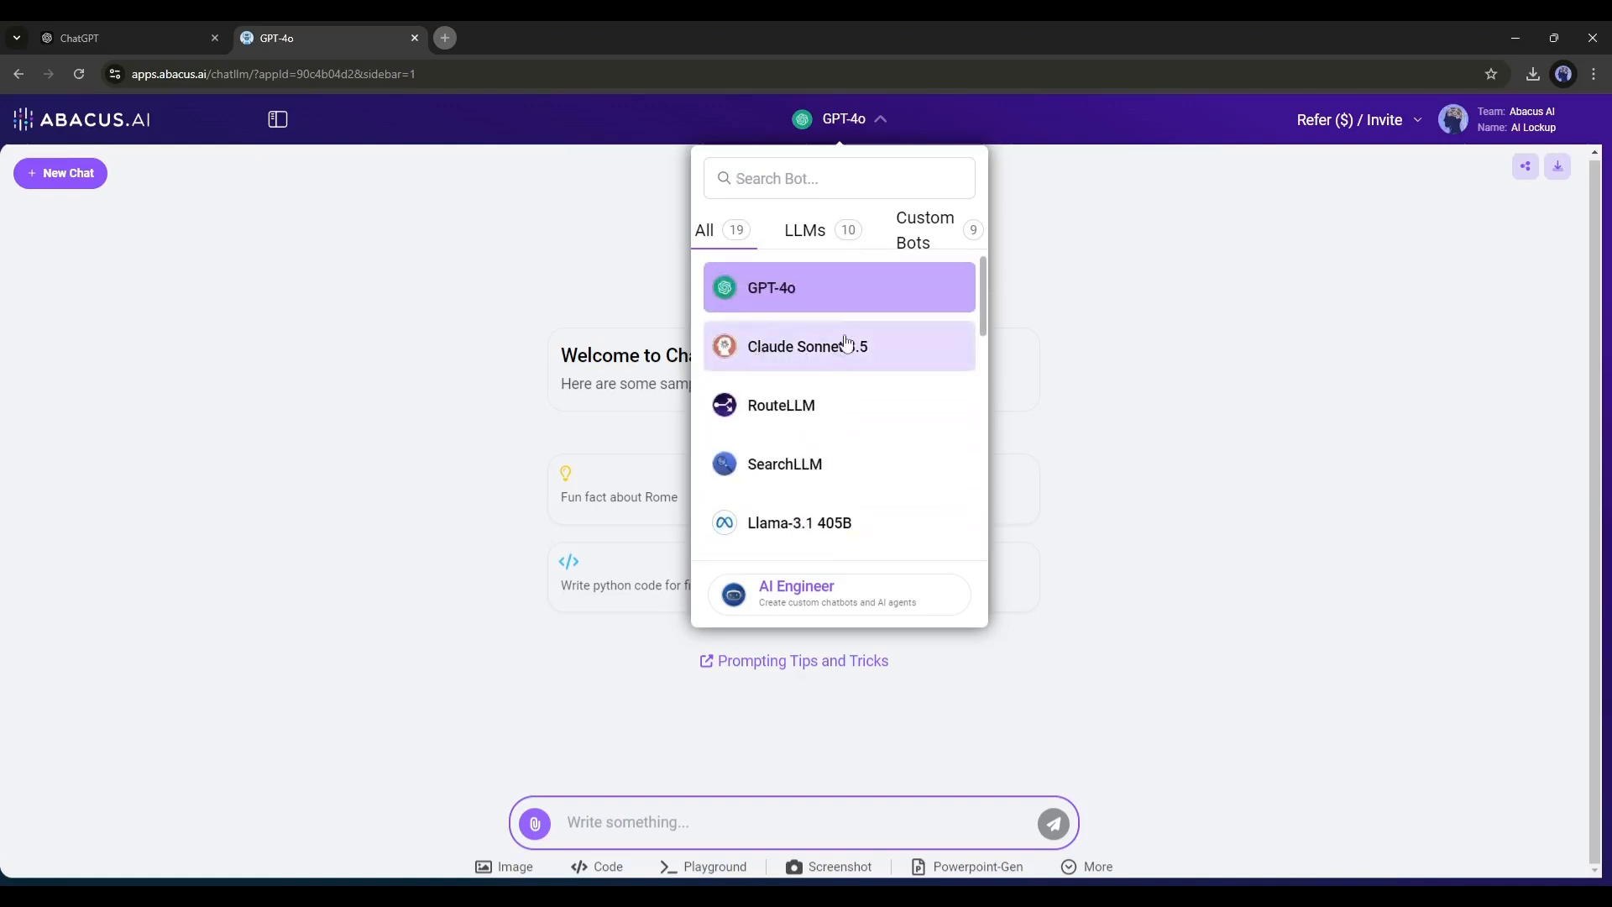
{"action": "mouse_move", "coordinate": [791, 404]}
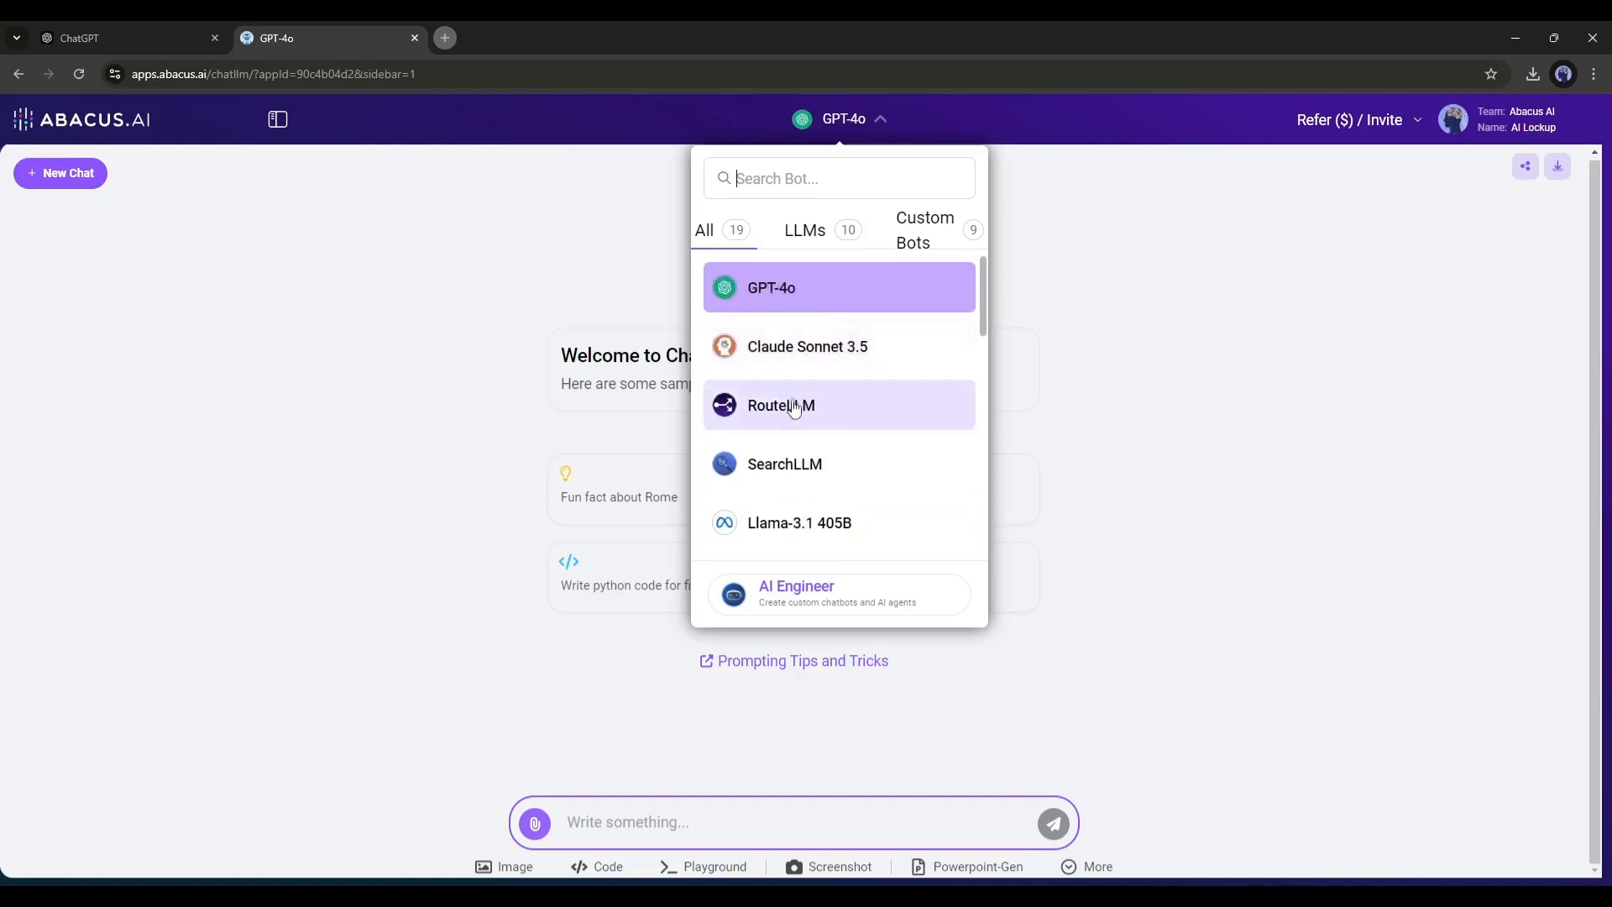
{"action": "scroll", "scroll_direction": "down", "scroll_amount": 3}
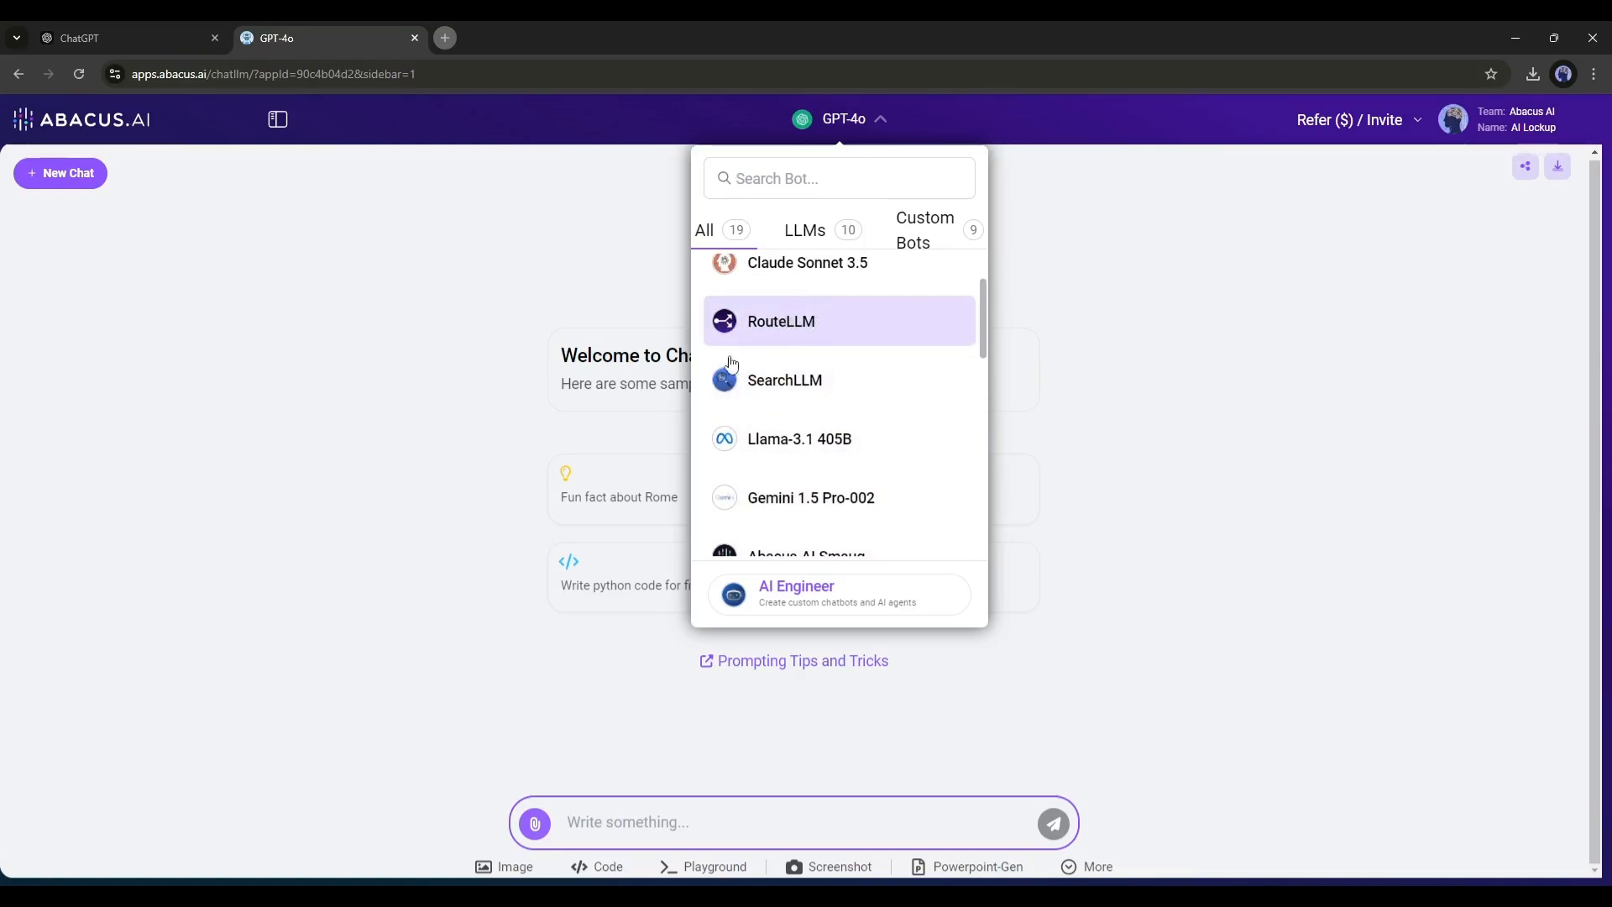
{"action": "left_click", "coordinate": [784, 380]}
{"action": "type", "text": "What is happening in Middle"}
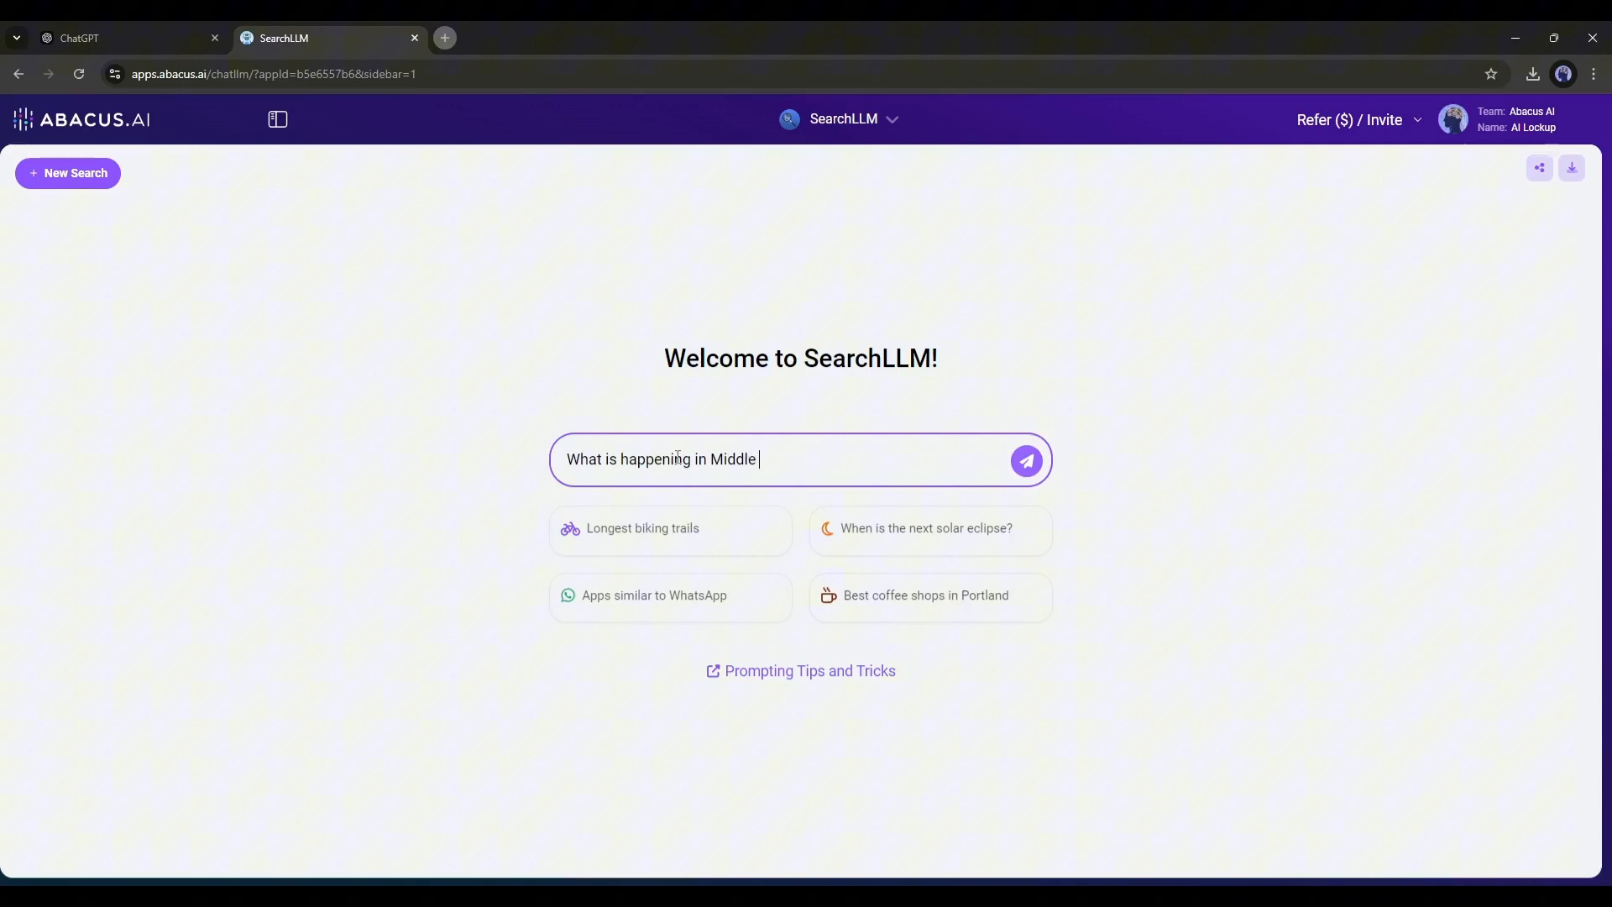
Send the Middle East news question to SearchLLM and reopen the bot list
{"action": "left_click", "coordinate": [1024, 460]}
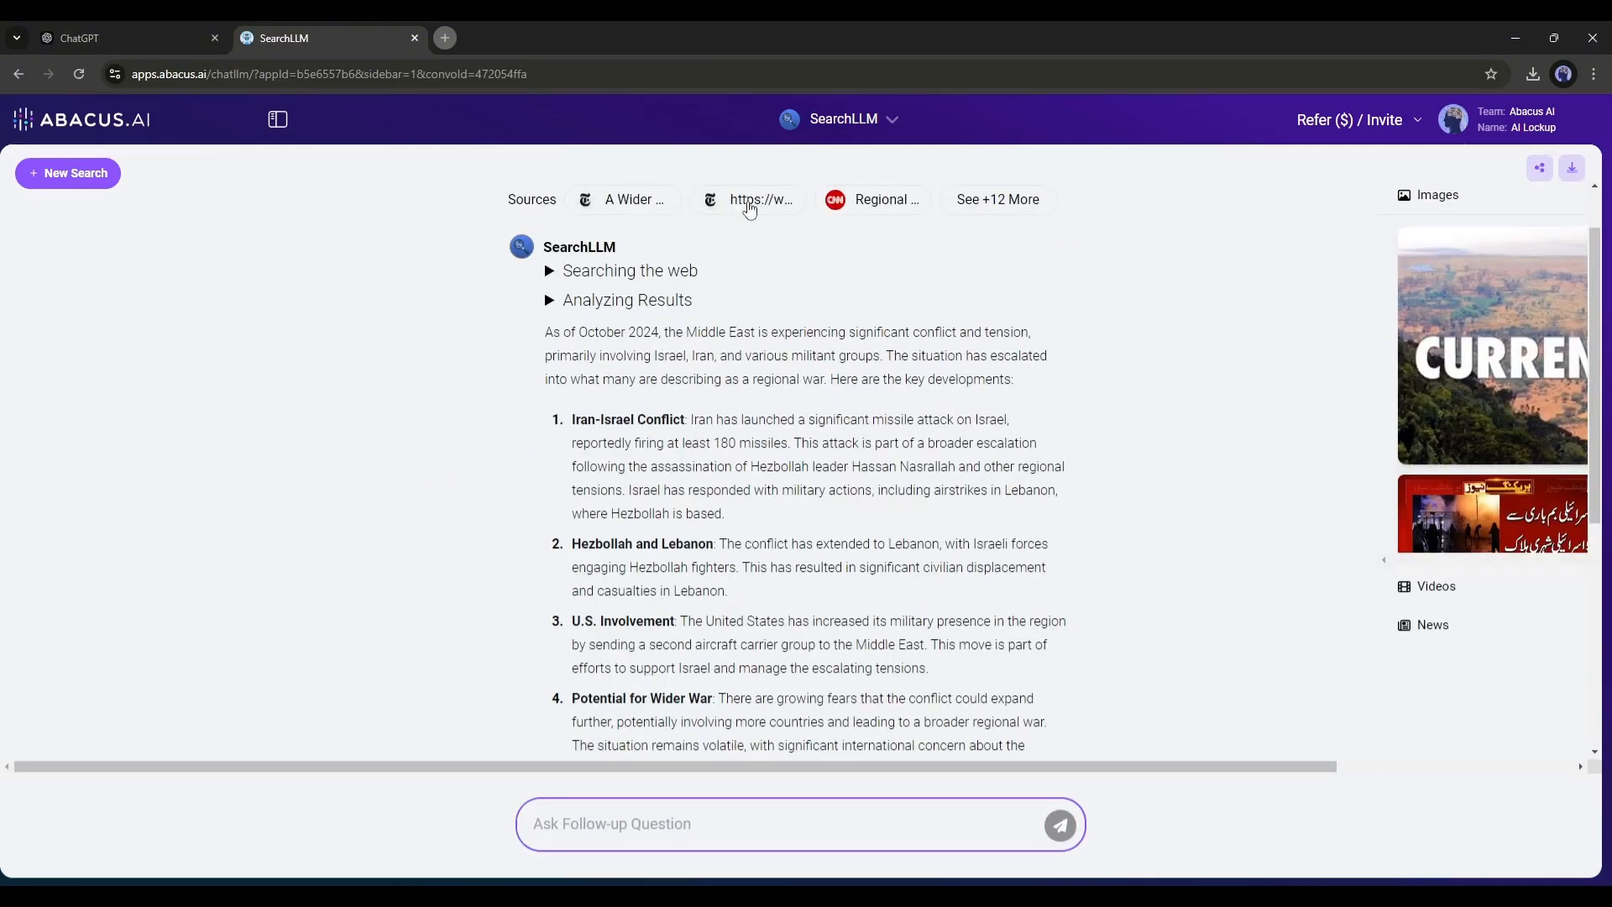
{"action": "left_click", "coordinate": [842, 118]}
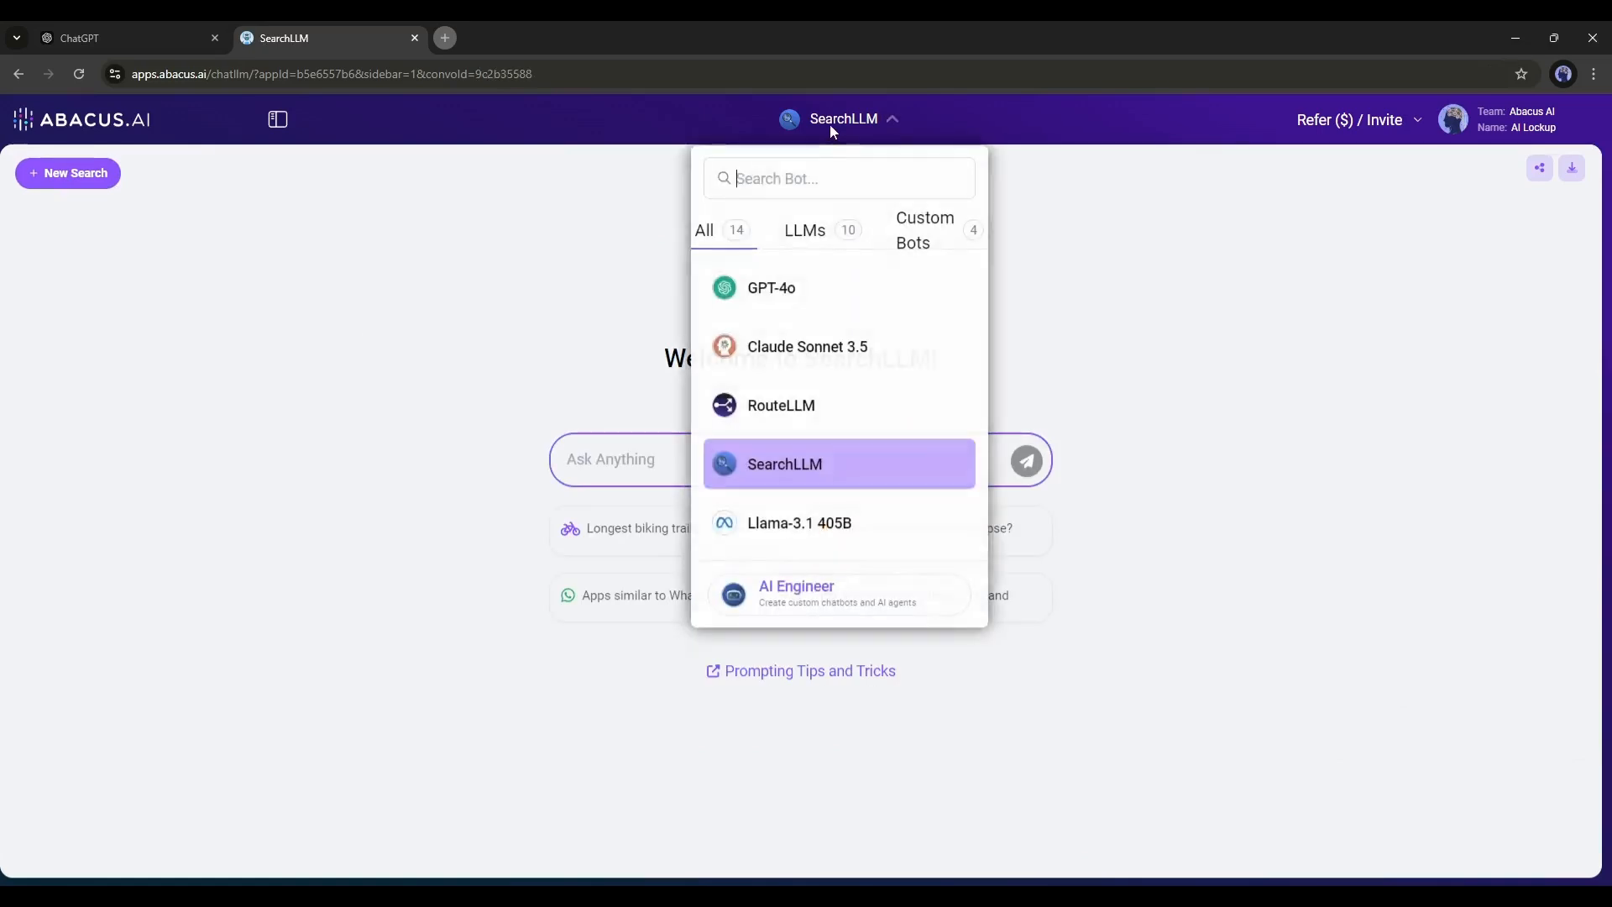
Switch to the AI Engineer, which offers to build a custom chatbot or AI agent
{"action": "scroll", "scroll_direction": "down", "scroll_amount": 3}
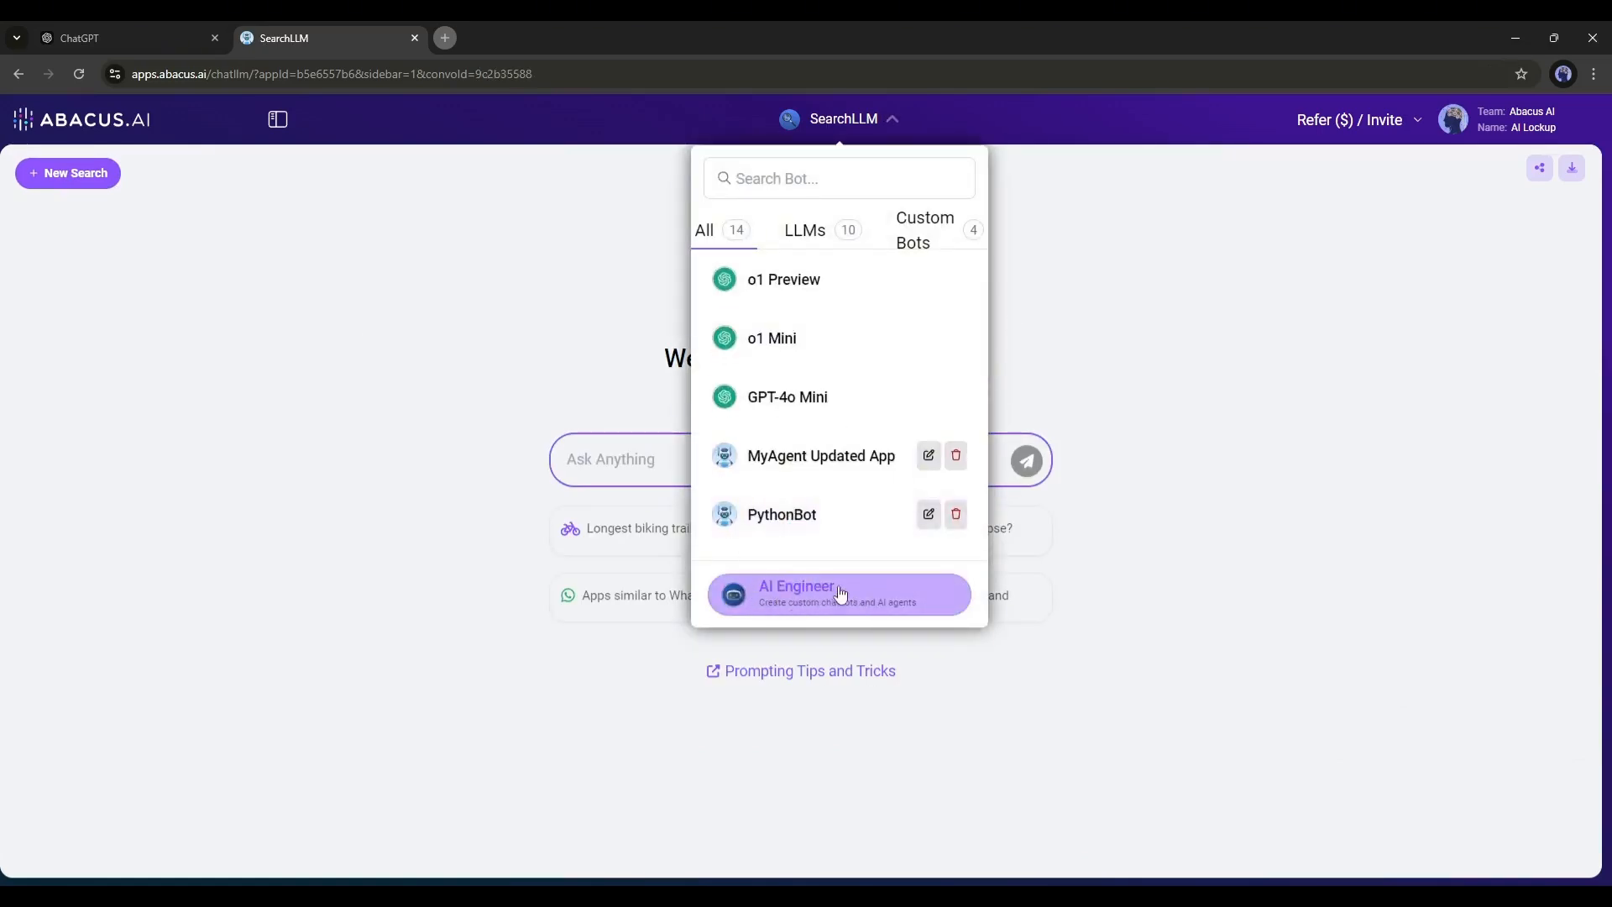
{"action": "left_click", "coordinate": [839, 593]}
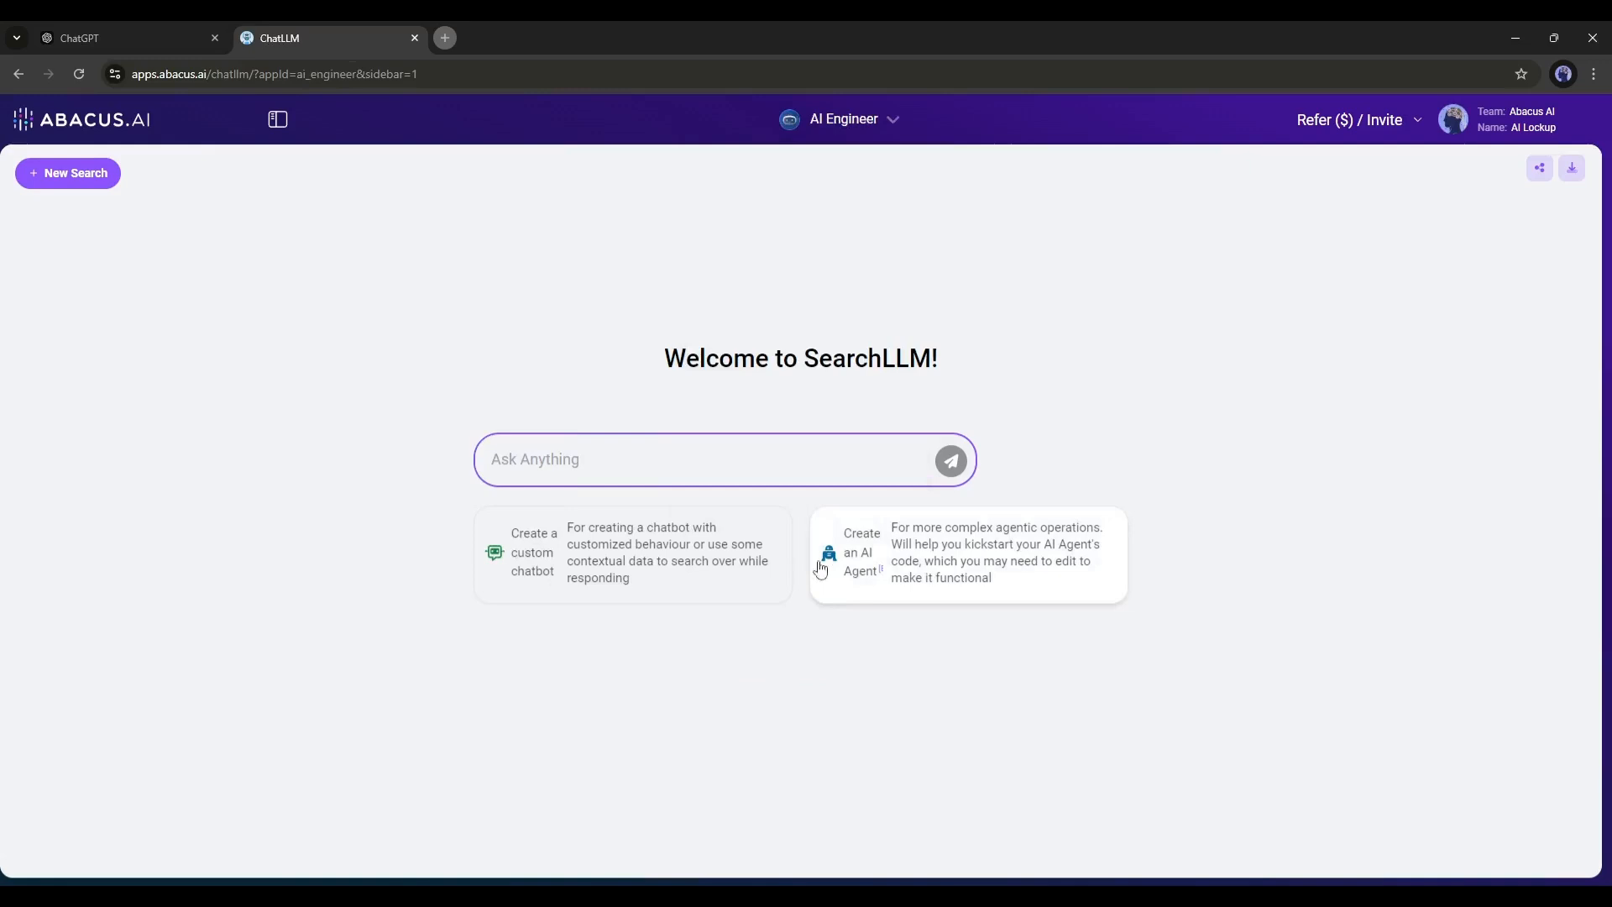